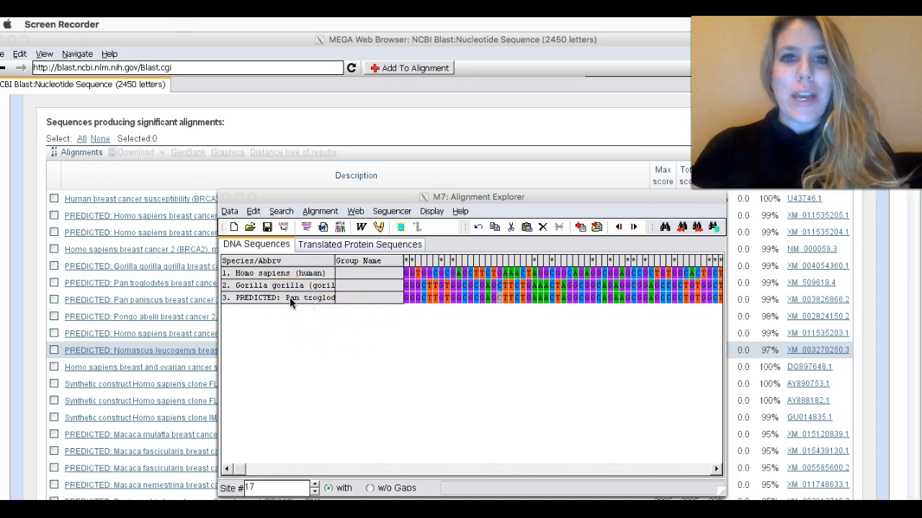
Step: Edit the third sequence name to read 'Pan troglodytes (chim)'
{"action": "left_click", "coordinate": [290, 298]}
{"action": "type", "text": "Pan trog"}
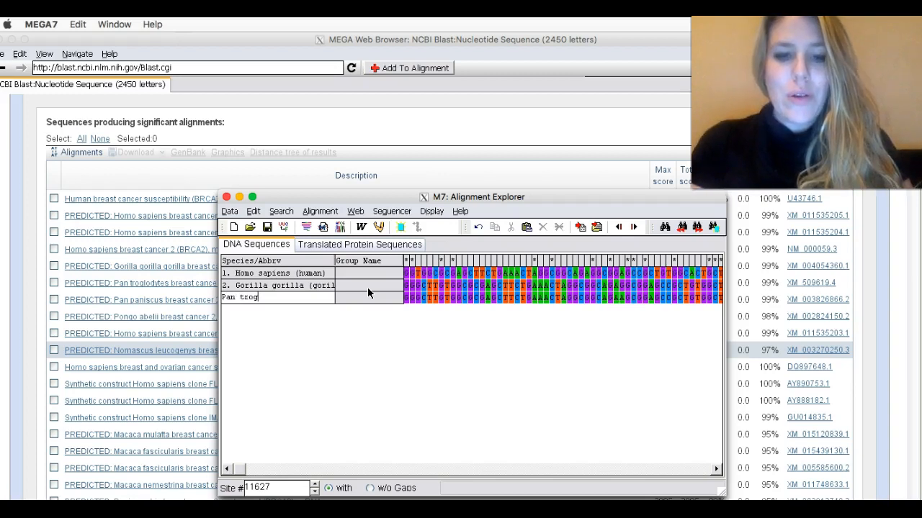
{"action": "type", "text": "lodytes"}
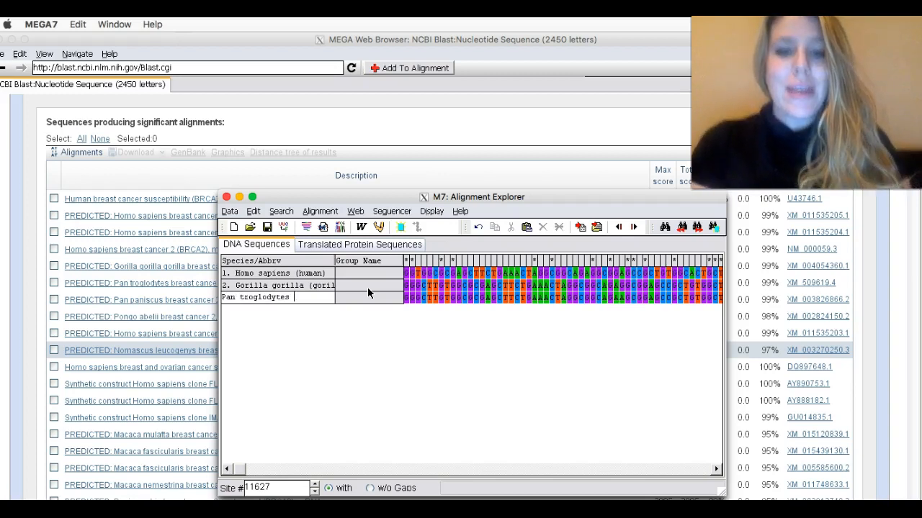
{"action": "type", "text": "(chim)"}
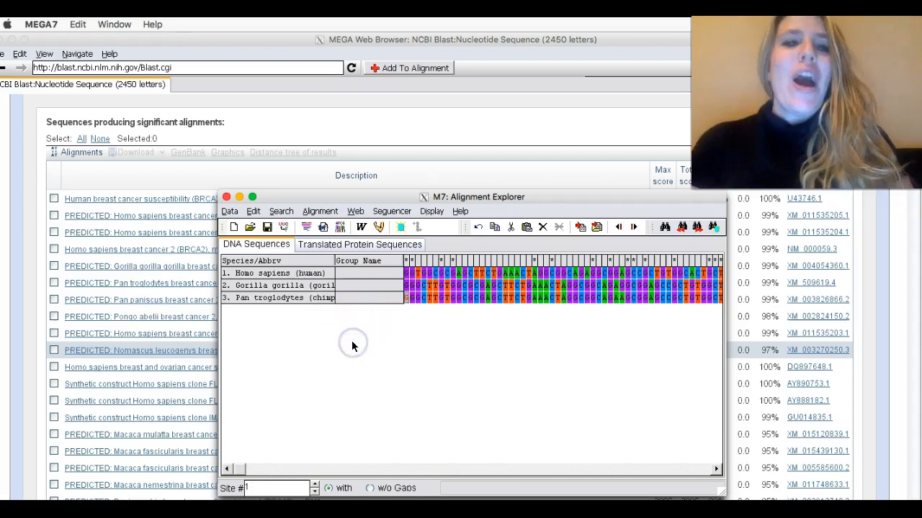
{"action": "mouse_move", "coordinate": [314, 329]}
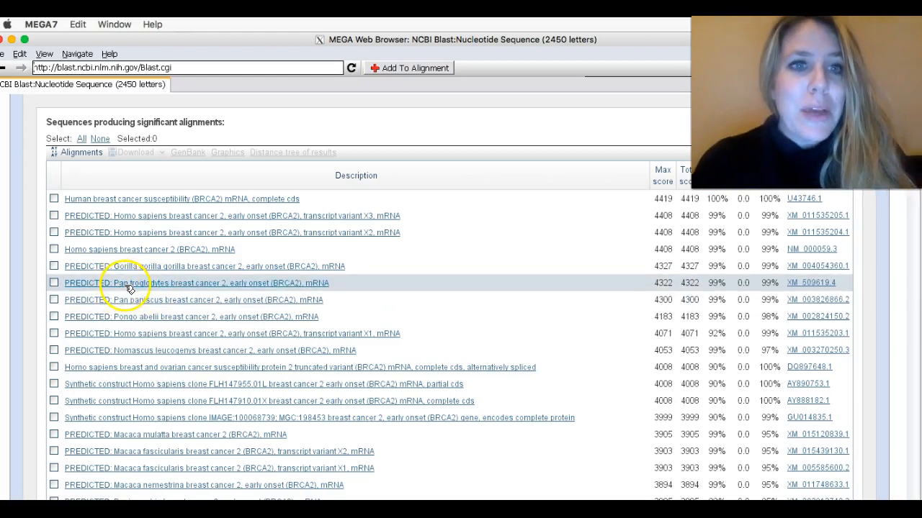
{"action": "mouse_move", "coordinate": [128, 305]}
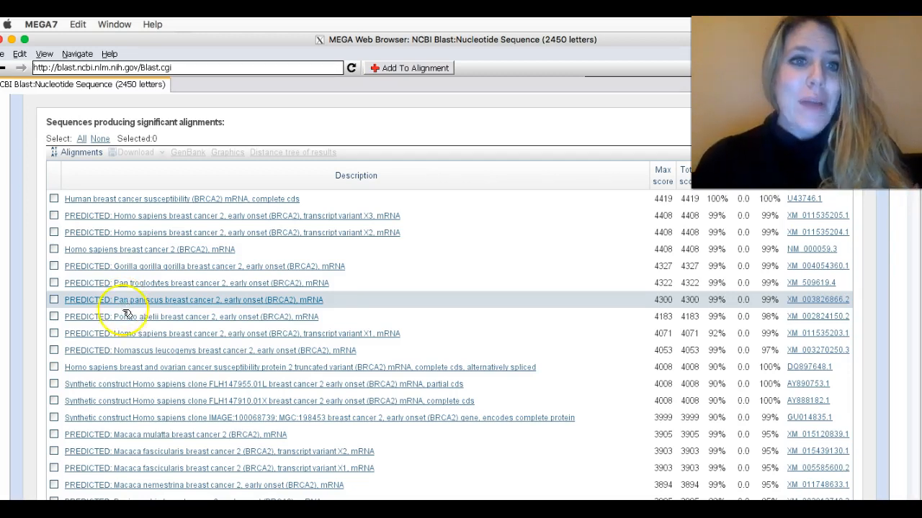
{"action": "mouse_move", "coordinate": [130, 317]}
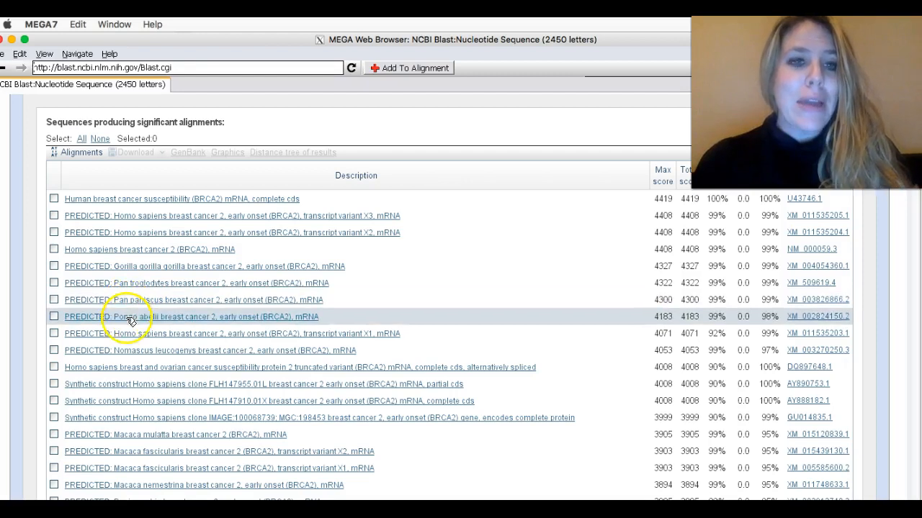
{"action": "mouse_move", "coordinate": [180, 318]}
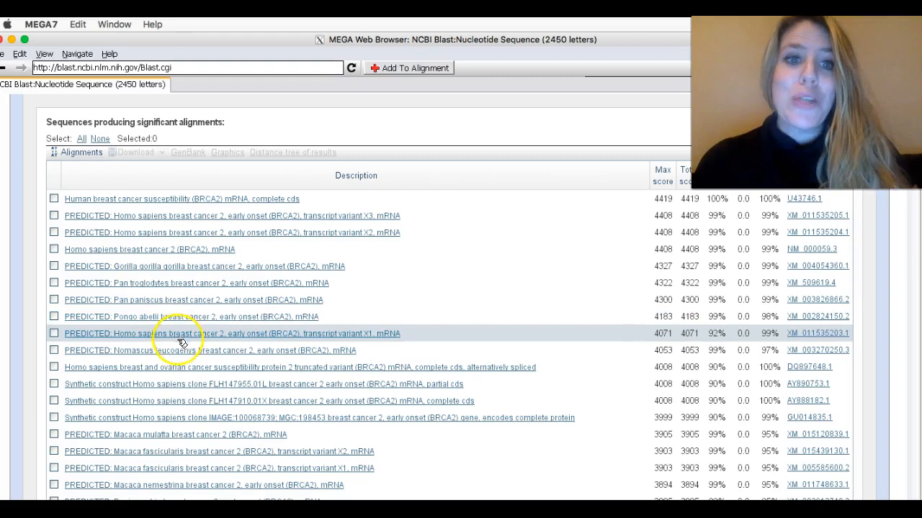
{"action": "mouse_move", "coordinate": [176, 350]}
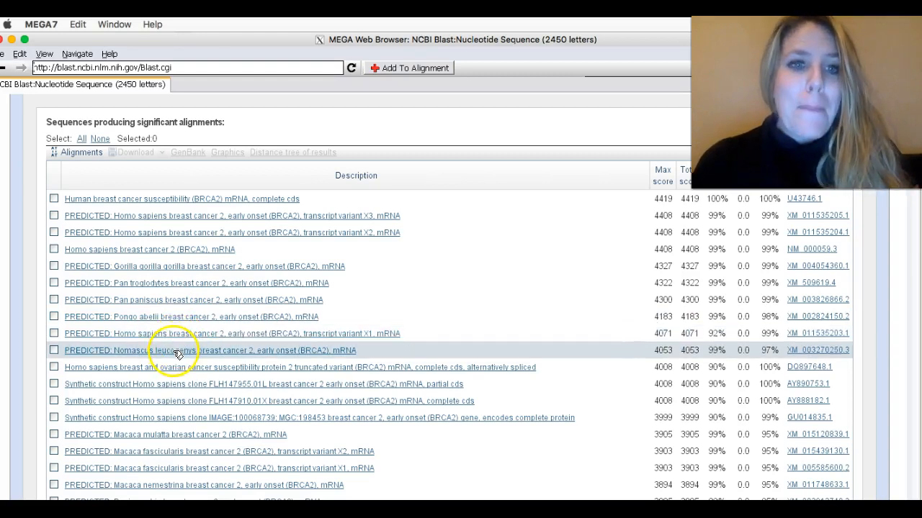
{"action": "mouse_move", "coordinate": [172, 468]}
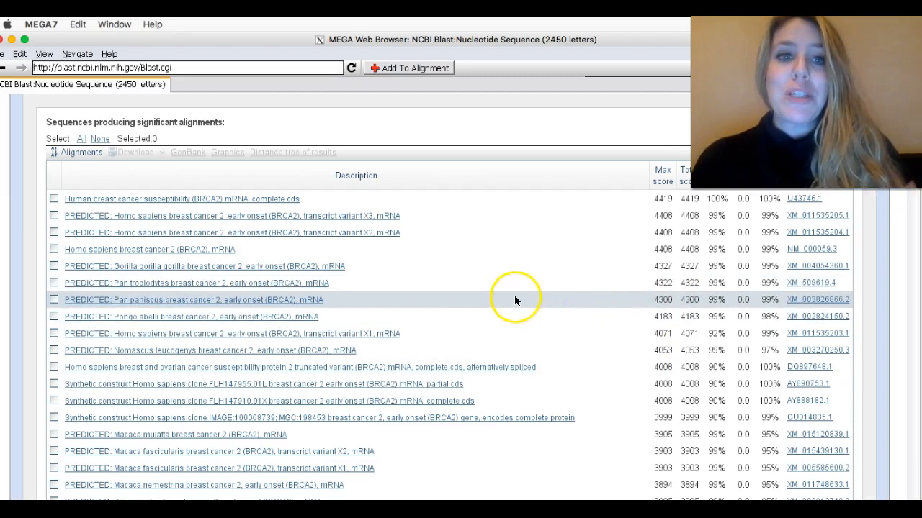
{"action": "mouse_move", "coordinate": [540, 305]}
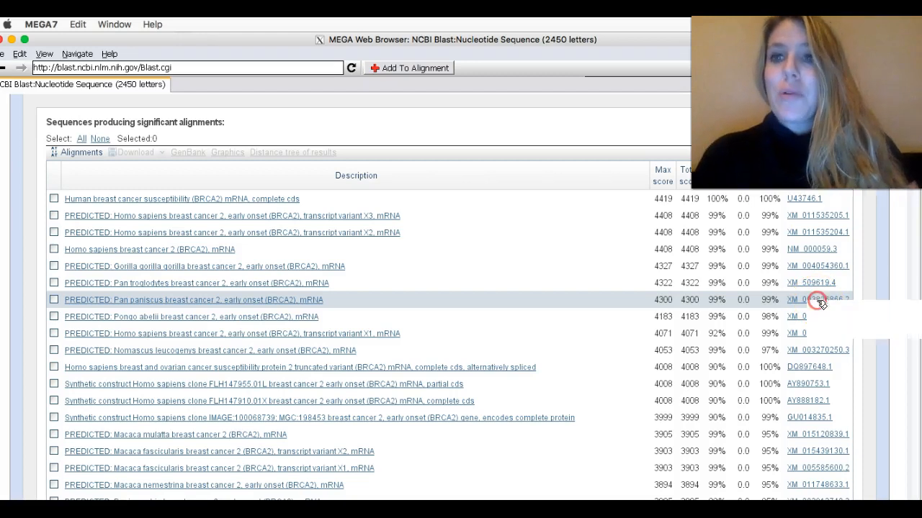
Step: Open the Pan paniscus accession link in a new window and add its sequence to the alignment
{"action": "right_click", "coordinate": [817, 300]}
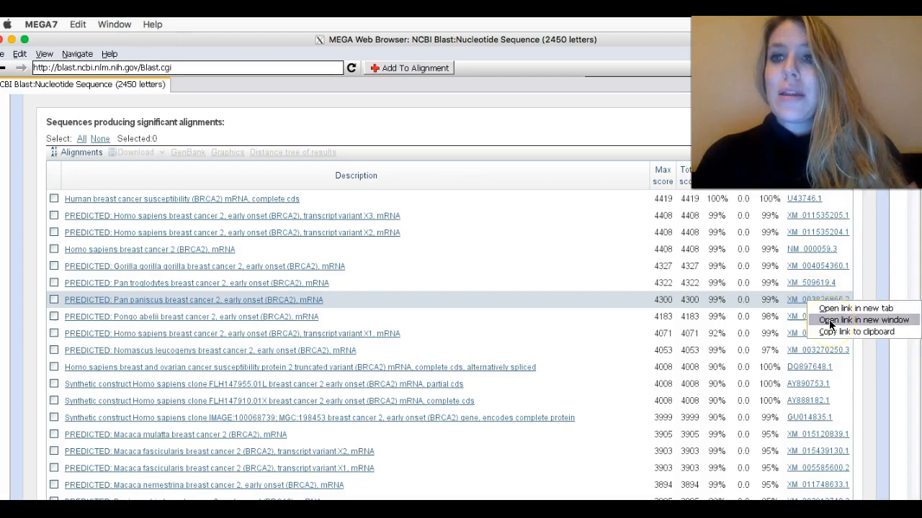
{"action": "left_click", "coordinate": [864, 319]}
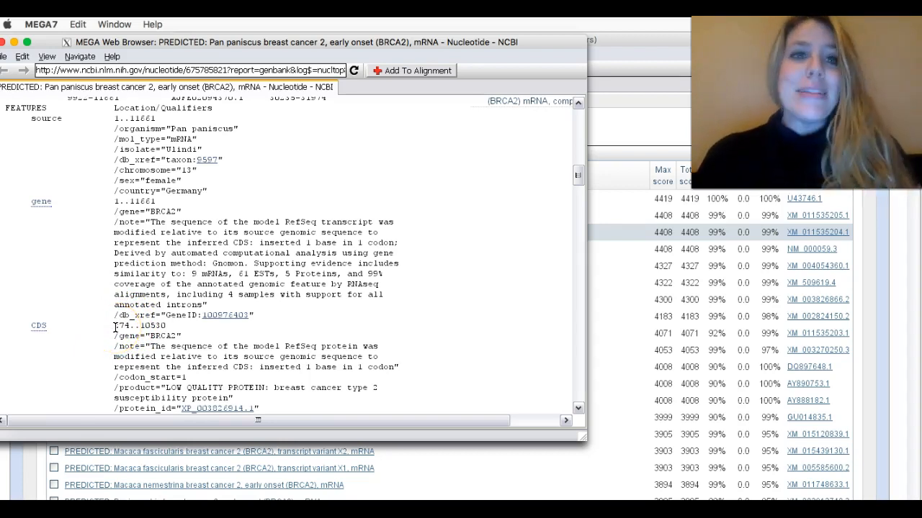
{"action": "left_click", "coordinate": [412, 69]}
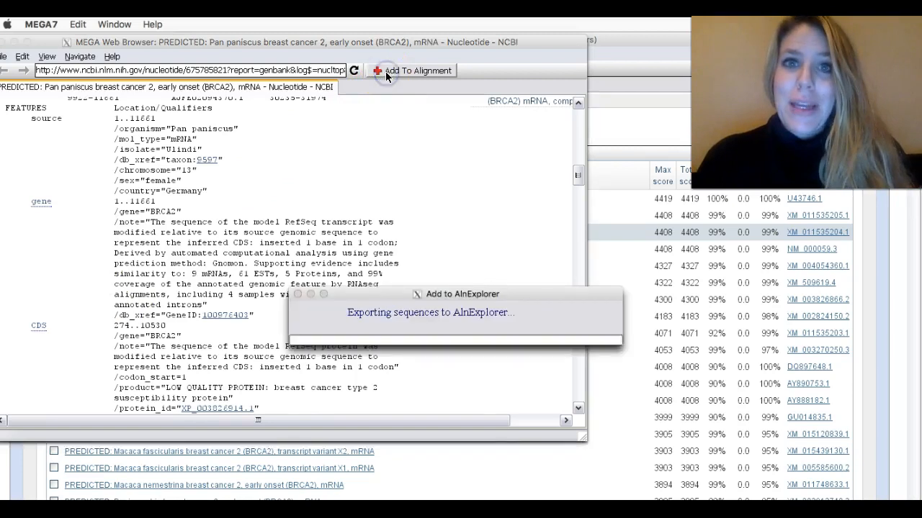
{"action": "left_click", "coordinate": [412, 69]}
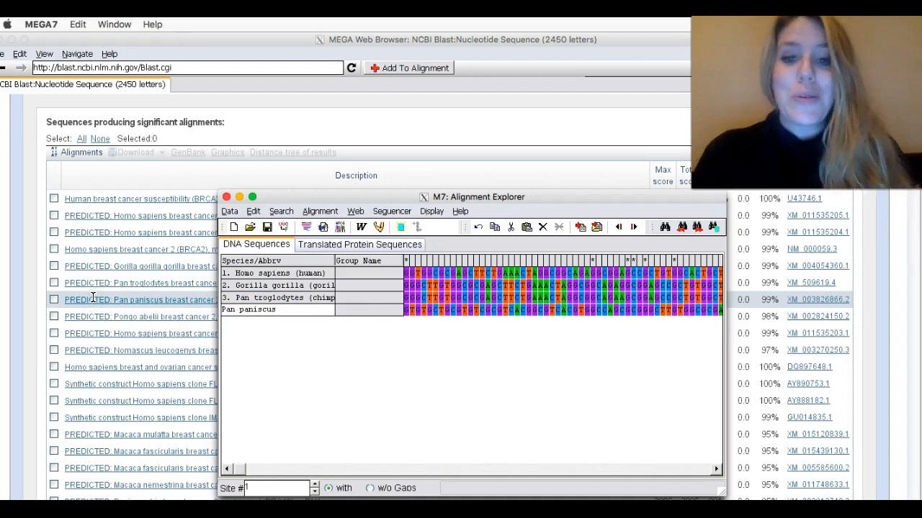
Step: Append the '(bono' label to the fourth sequence name, Pan paniscus
{"action": "type", "text": "(bonobo c"}
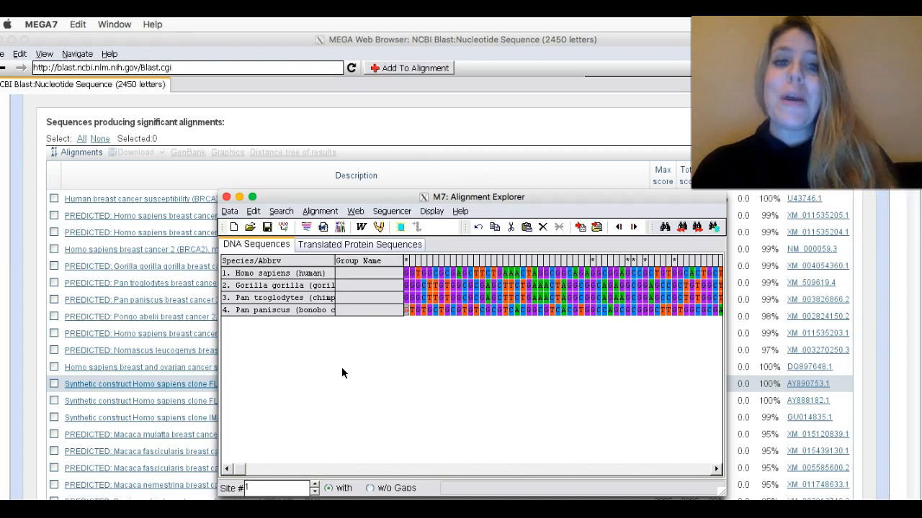
{"action": "mouse_move", "coordinate": [25, 396]}
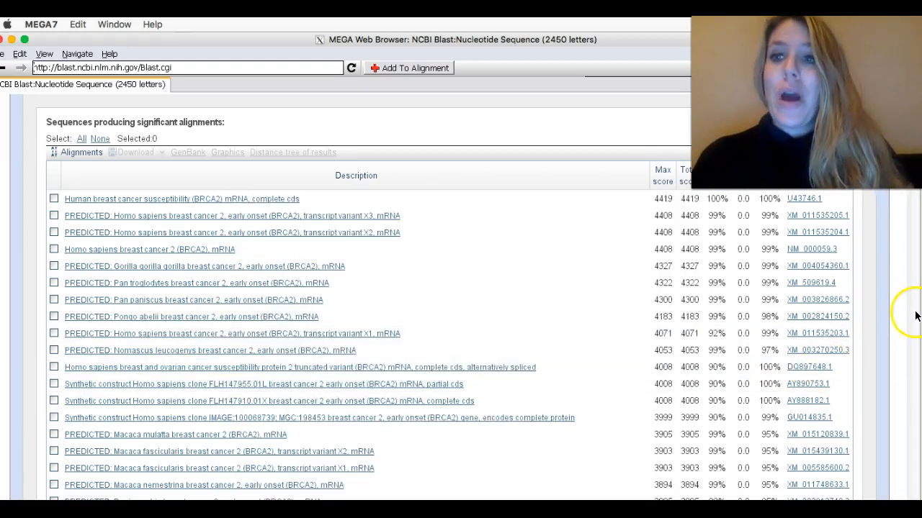
Step: Scroll up and down the NCBI BLAST hit list reviewing BRCA2 matches, then select one
{"action": "scroll", "scroll_direction": "down", "scroll_amount": 3}
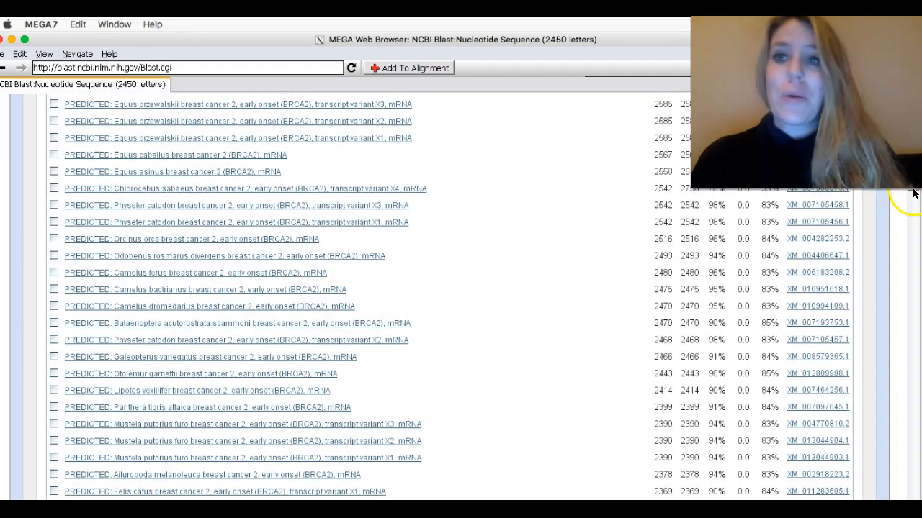
{"action": "scroll", "scroll_direction": "down", "scroll_amount": 3}
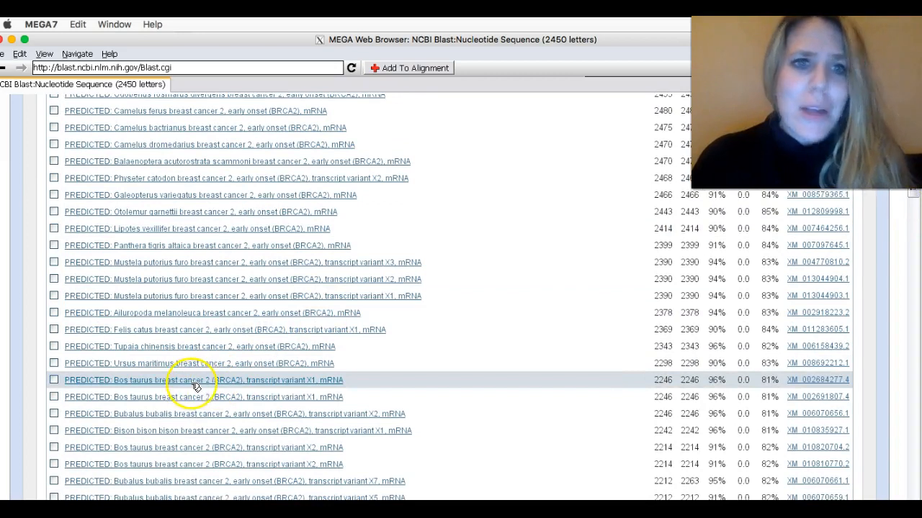
{"action": "mouse_move", "coordinate": [132, 328]}
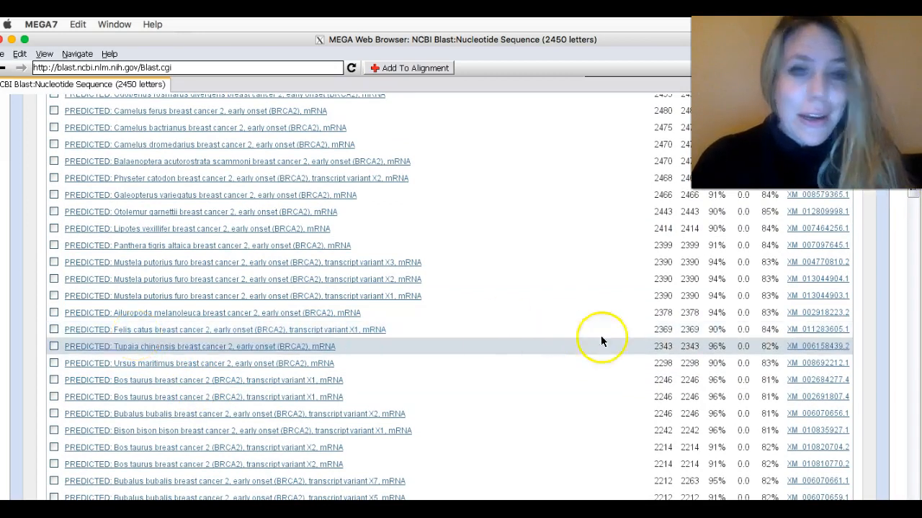
{"action": "scroll", "scroll_direction": "down", "scroll_amount": 3}
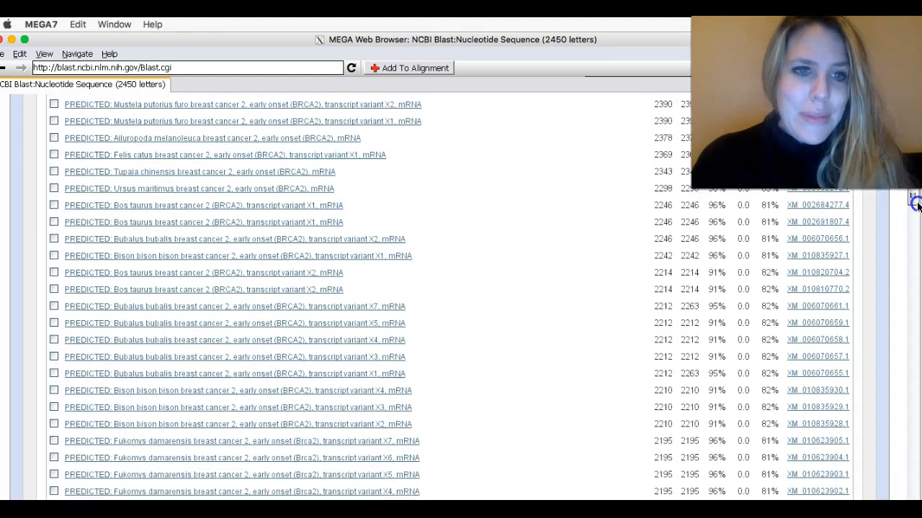
{"action": "scroll", "scroll_direction": "down", "scroll_amount": 3}
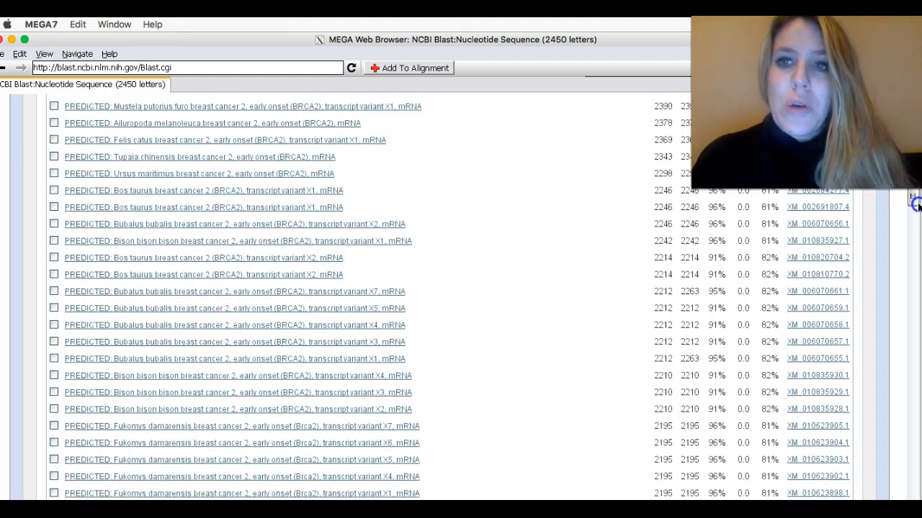
{"action": "scroll", "scroll_direction": "up", "scroll_amount": 3}
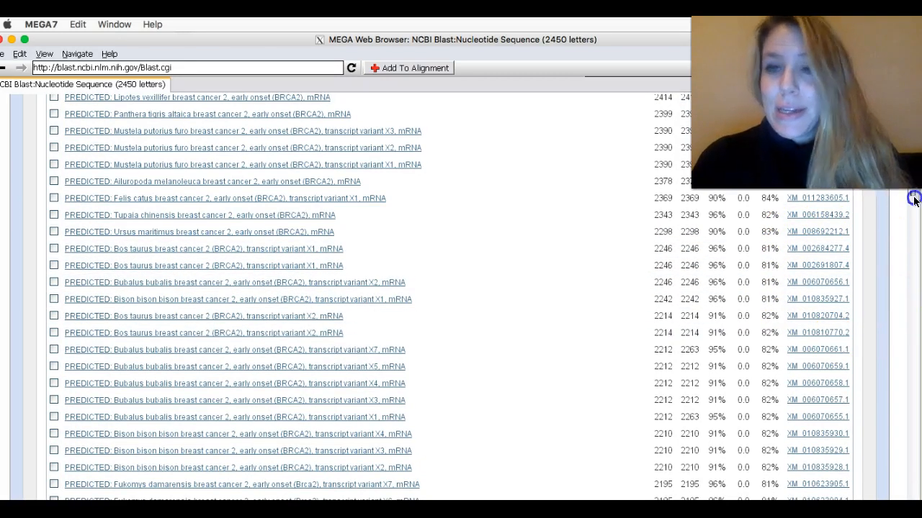
{"action": "scroll", "scroll_direction": "up", "scroll_amount": 3}
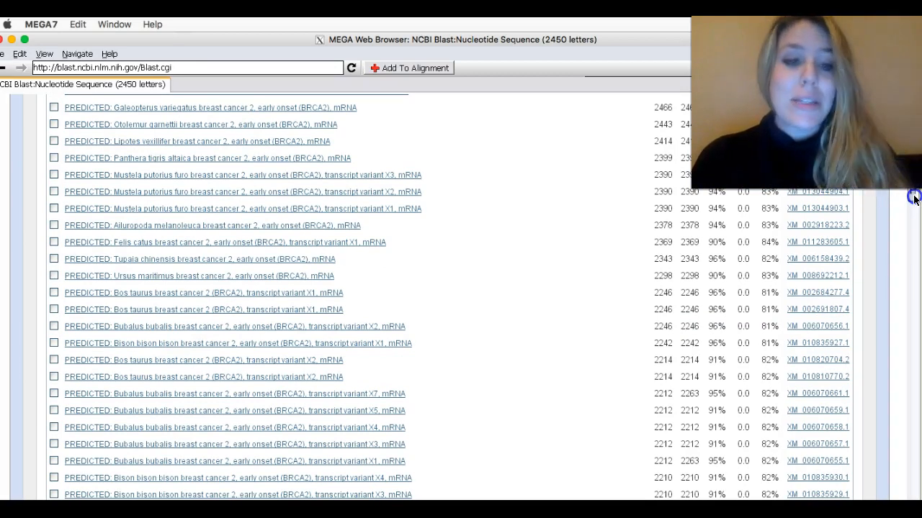
{"action": "scroll", "scroll_direction": "down", "scroll_amount": 3}
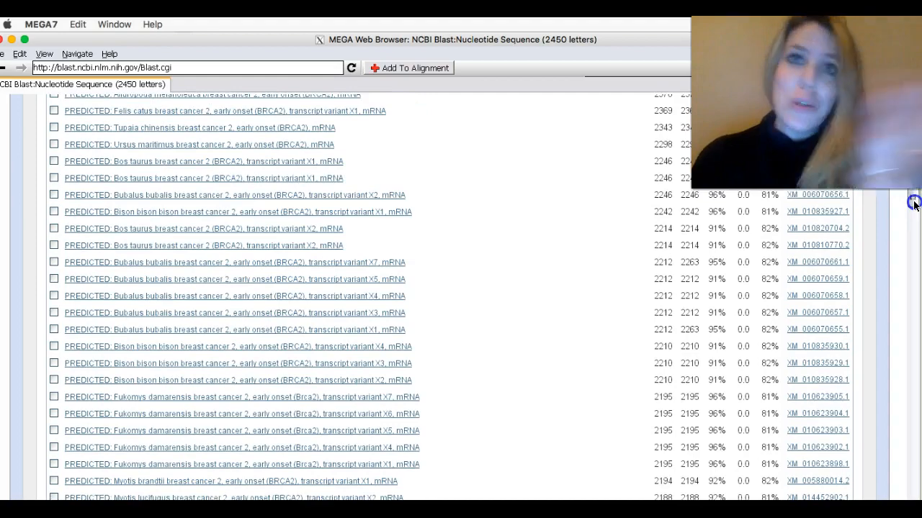
{"action": "scroll", "scroll_direction": "up", "scroll_amount": 3}
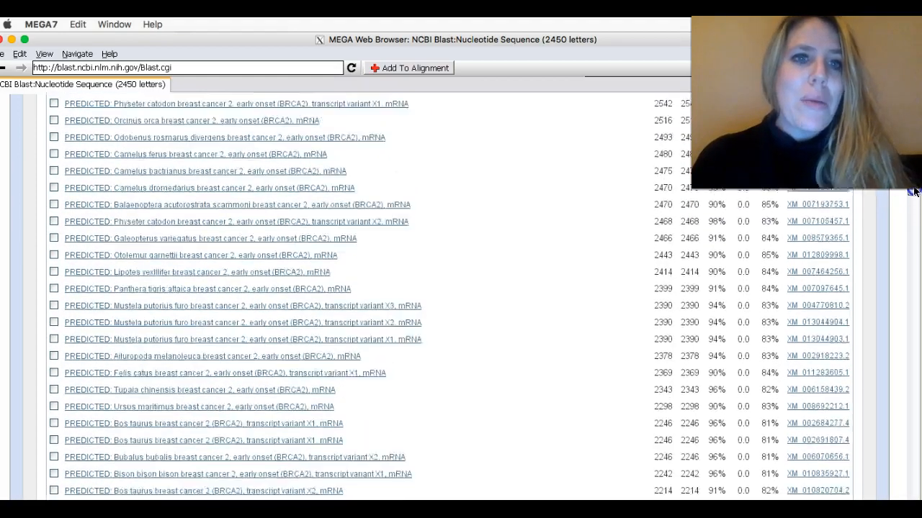
{"action": "scroll", "scroll_direction": "up", "scroll_amount": 3}
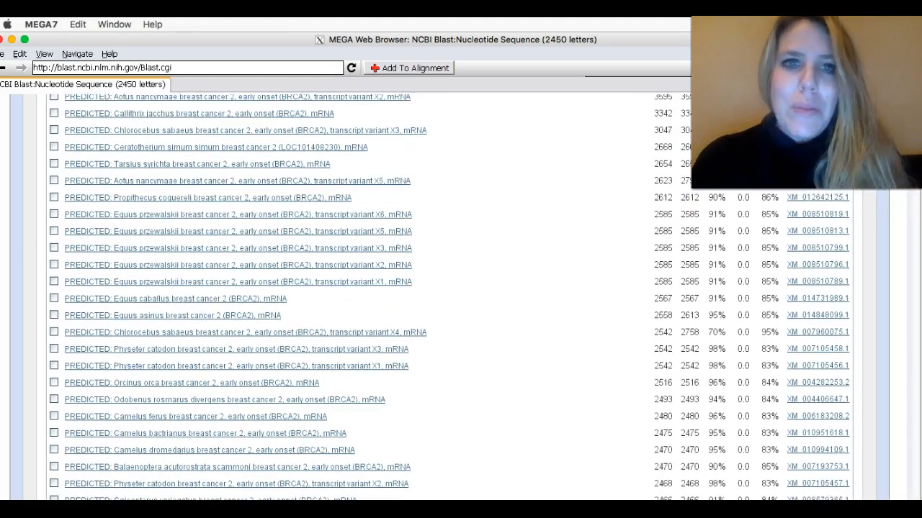
{"action": "scroll", "scroll_direction": "up", "scroll_amount": 3}
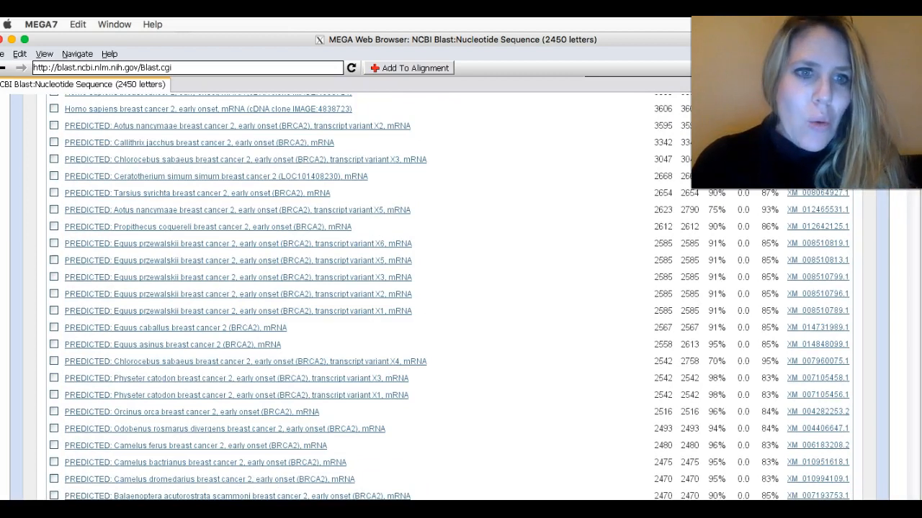
{"action": "left_click", "coordinate": [190, 412]}
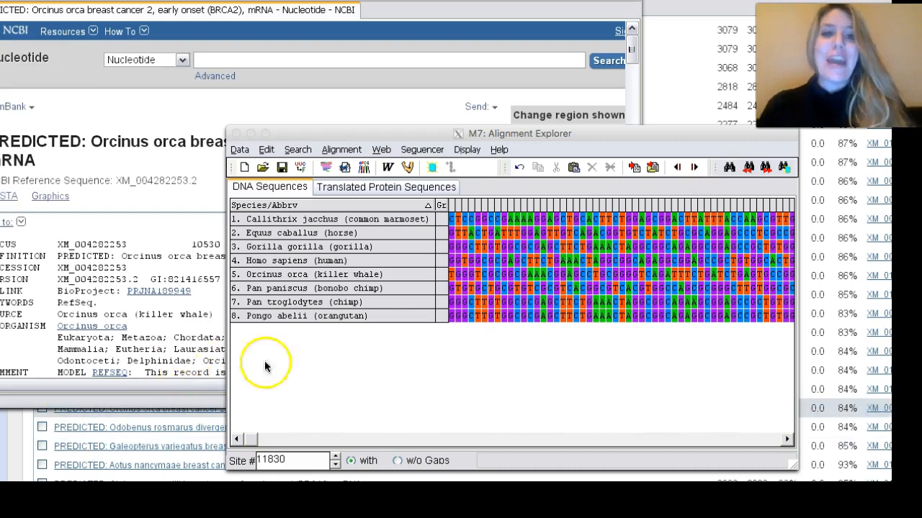
{"action": "mouse_move", "coordinate": [352, 340]}
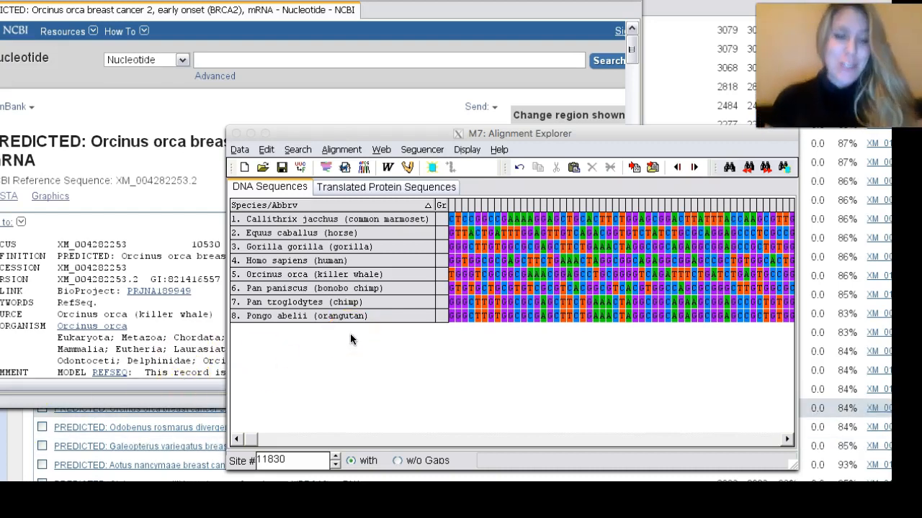
{"action": "mouse_move", "coordinate": [277, 205]}
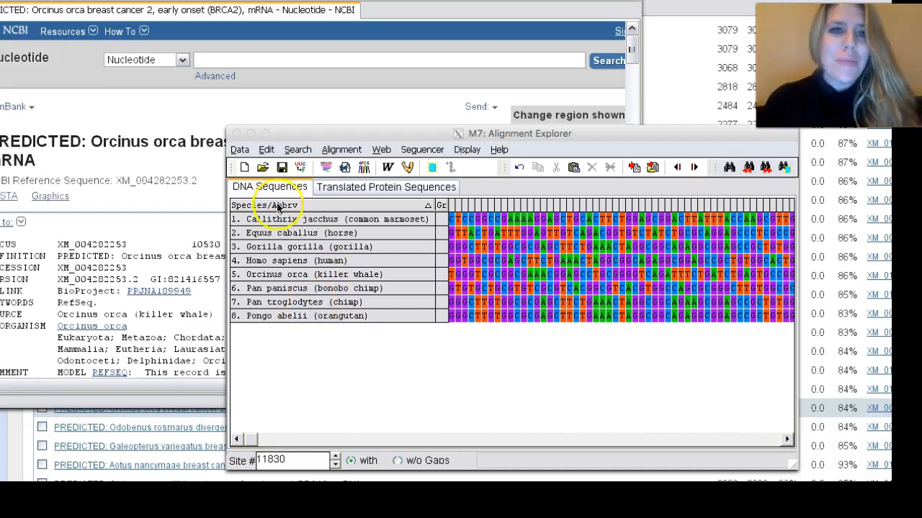
{"action": "mouse_move", "coordinate": [303, 260]}
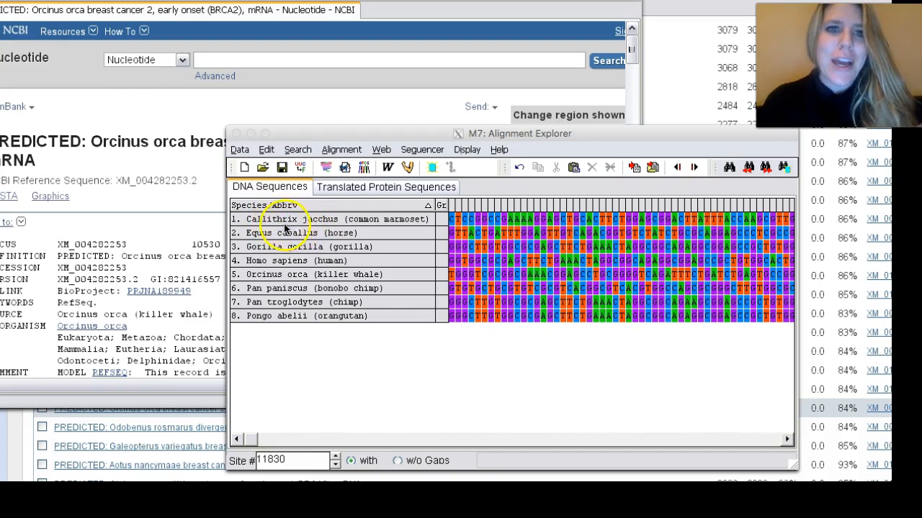
{"action": "mouse_move", "coordinate": [380, 225]}
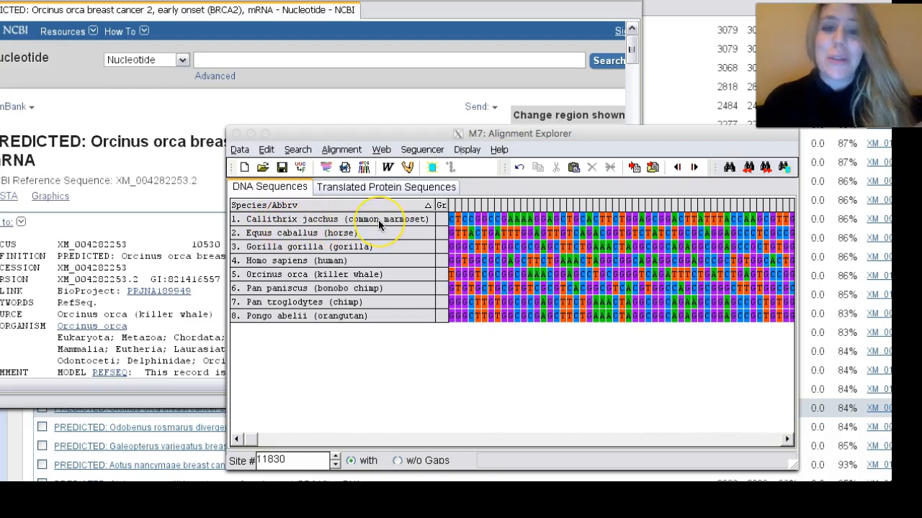
{"action": "mouse_move", "coordinate": [299, 242]}
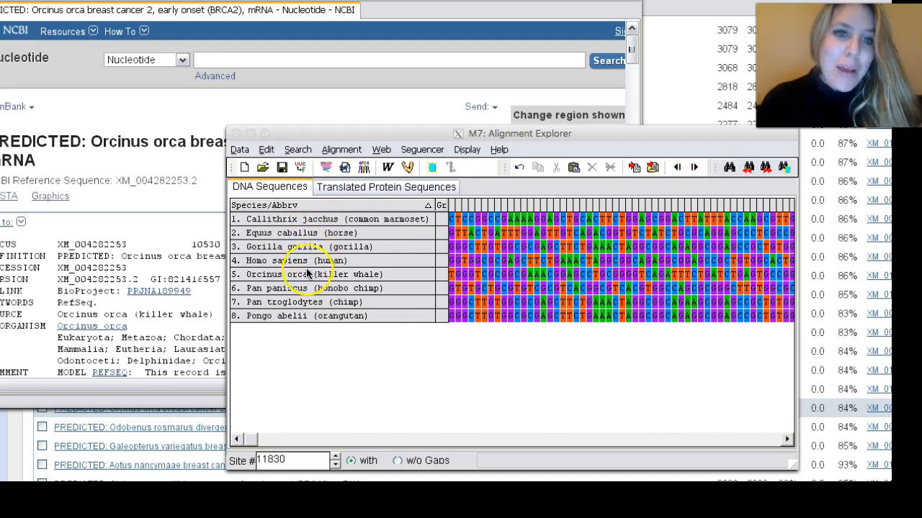
{"action": "mouse_move", "coordinate": [298, 302]}
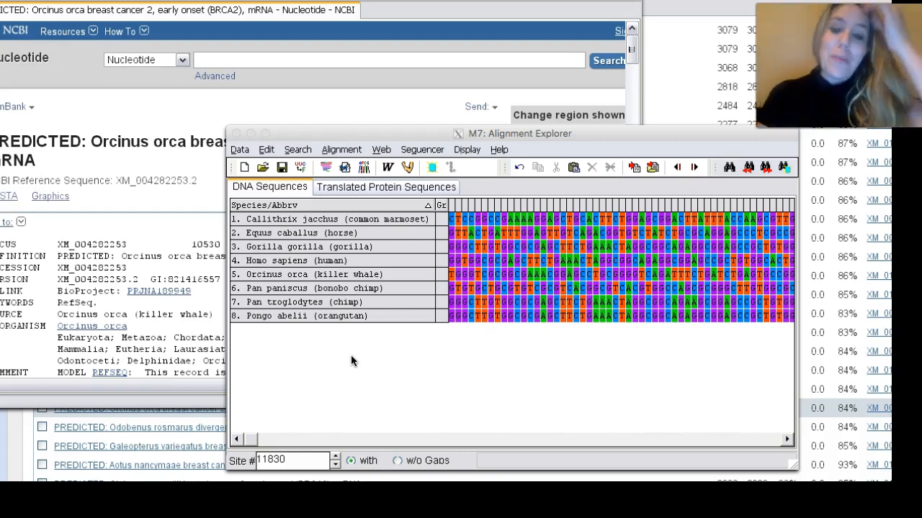
{"action": "mouse_move", "coordinate": [741, 242]}
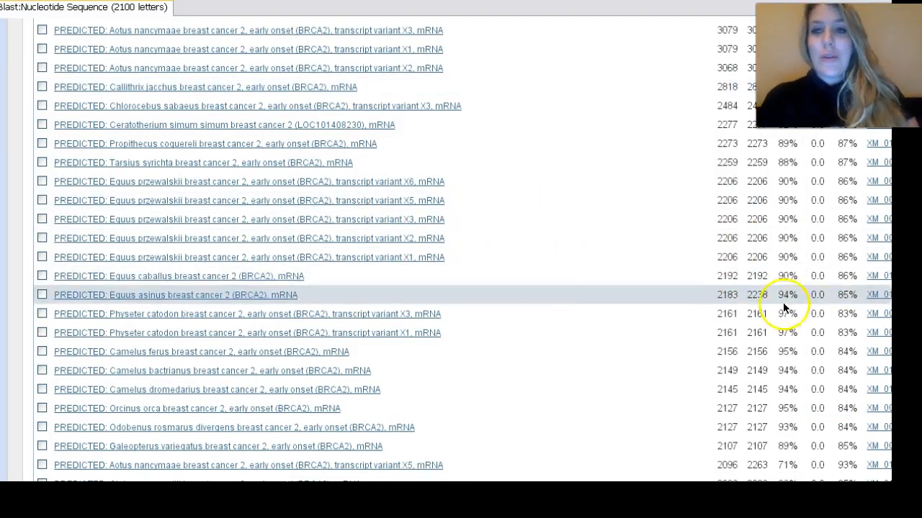
{"action": "mouse_move", "coordinate": [777, 282]}
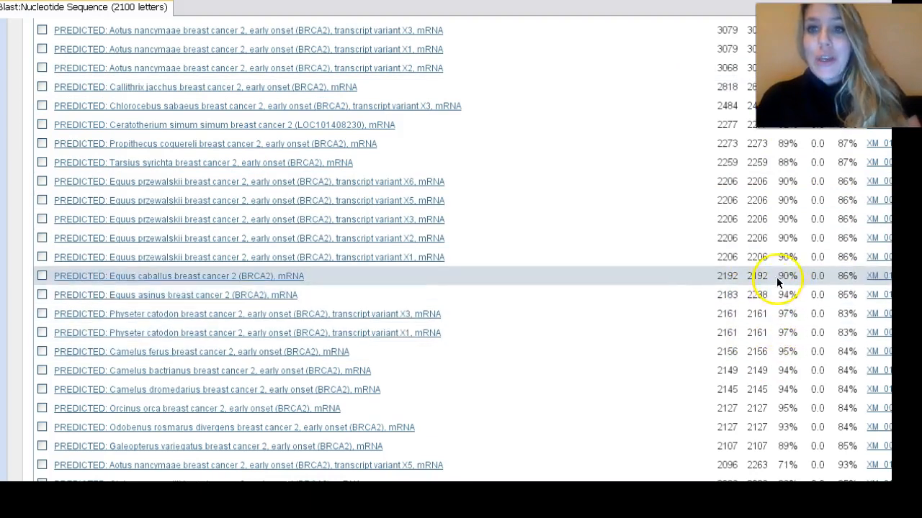
{"action": "mouse_move", "coordinate": [651, 332]}
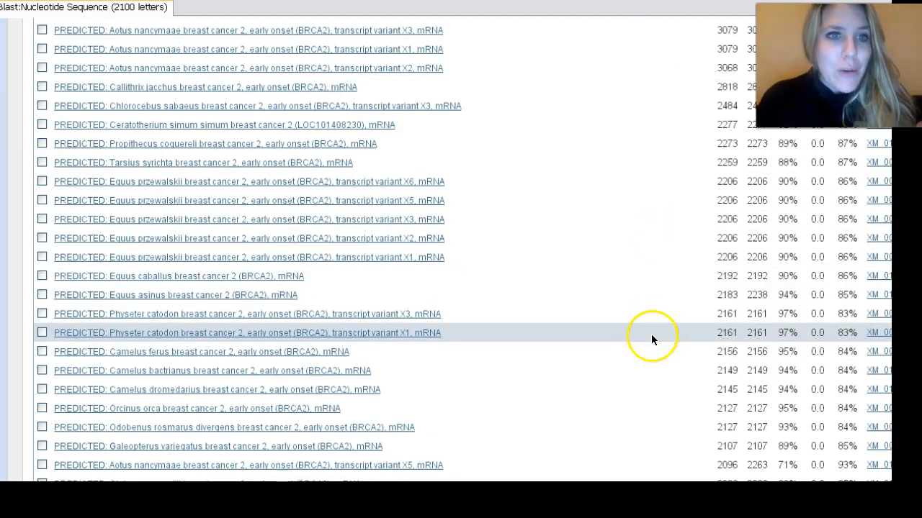
{"action": "mouse_move", "coordinate": [675, 282]}
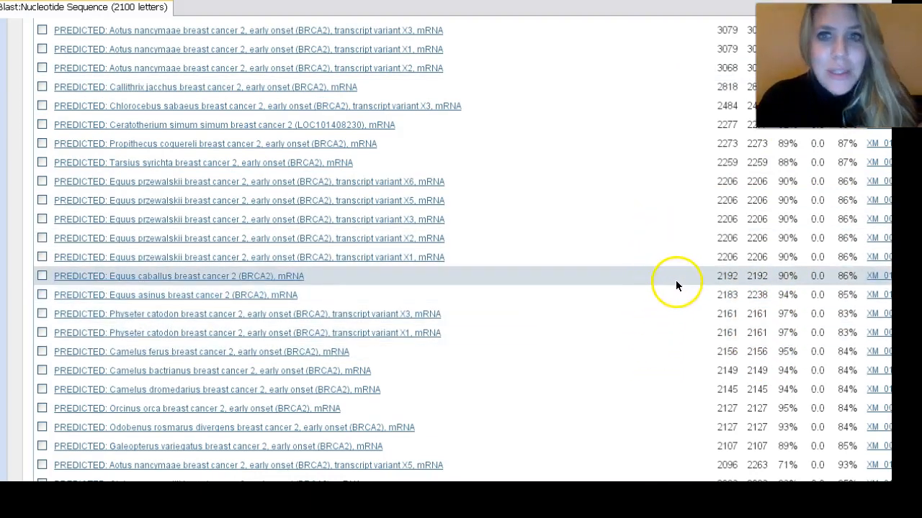
{"action": "mouse_move", "coordinate": [852, 276]}
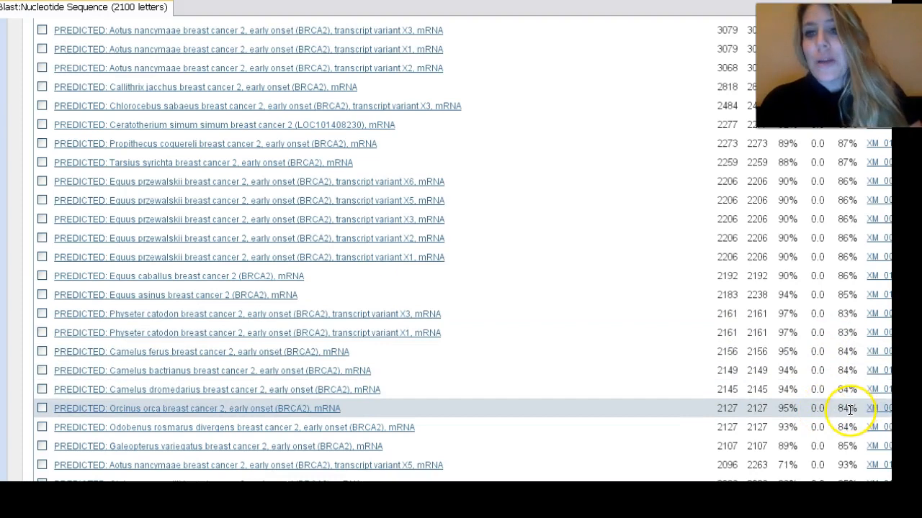
{"action": "mouse_move", "coordinate": [849, 410]}
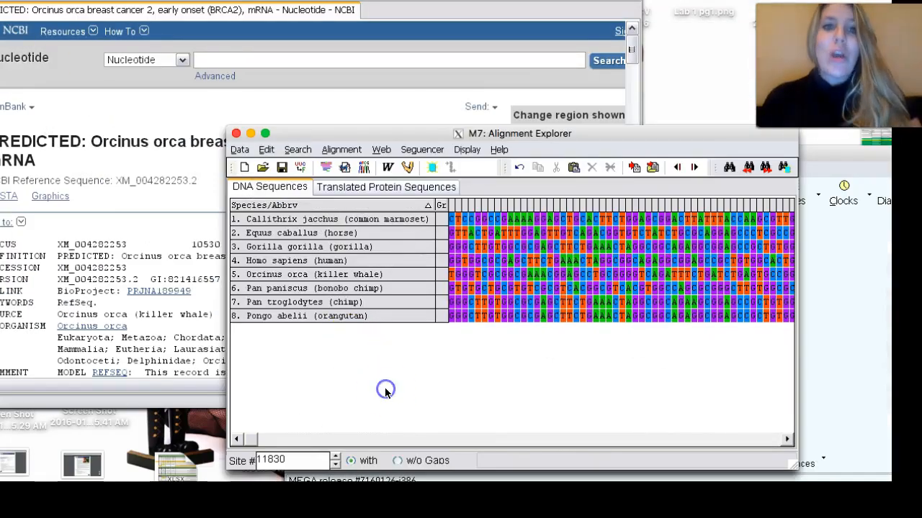
{"action": "mouse_move", "coordinate": [473, 323]}
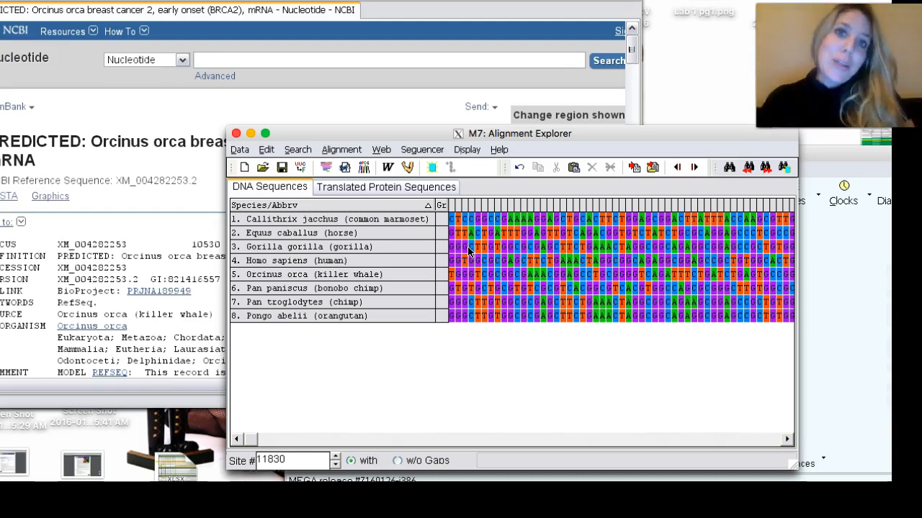
{"action": "mouse_move", "coordinate": [647, 72]}
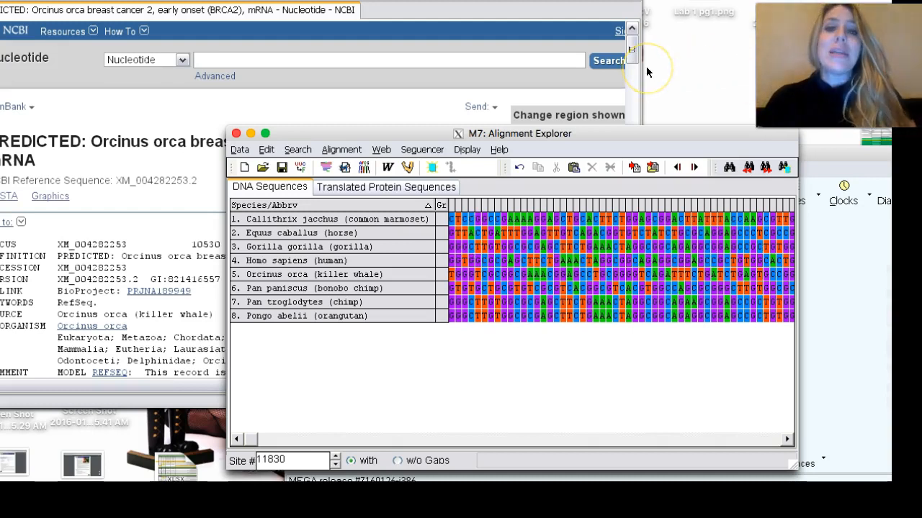
{"action": "mouse_move", "coordinate": [573, 196]}
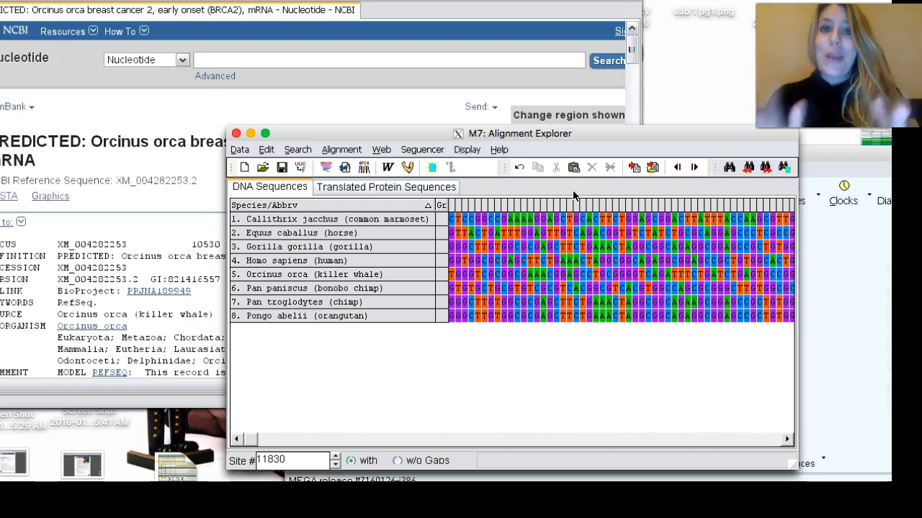
{"action": "mouse_move", "coordinate": [435, 380]}
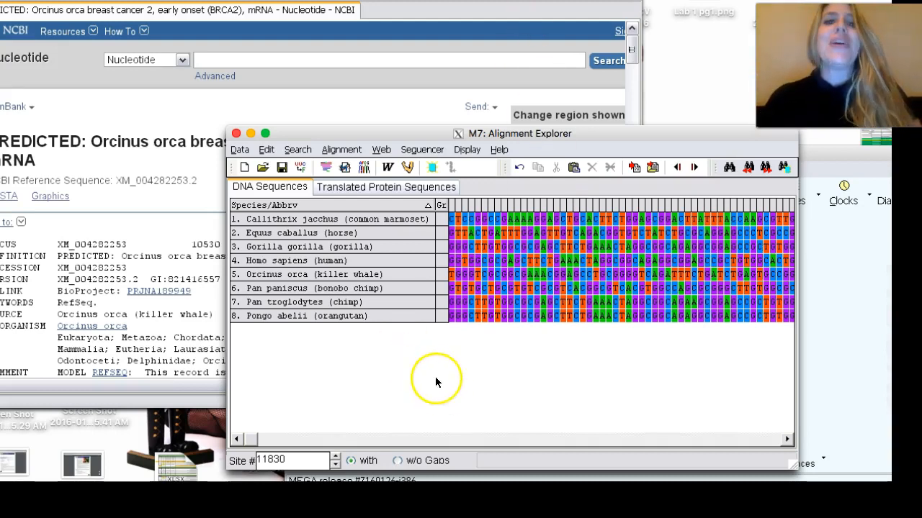
{"action": "mouse_move", "coordinate": [377, 262]}
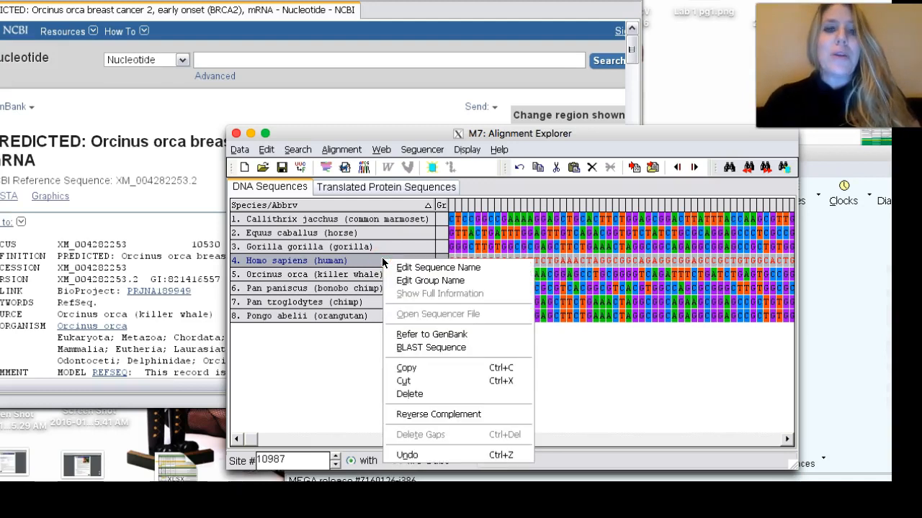
{"action": "mouse_move", "coordinate": [432, 334]}
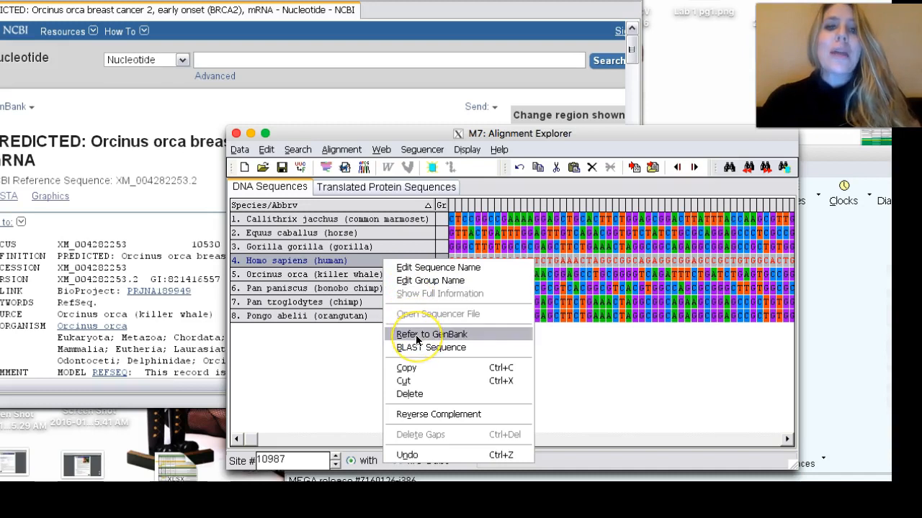
Step: View the human BRCA2 mRNA GenBank record in NCBI and scroll through its details
{"action": "left_click", "coordinate": [432, 334]}
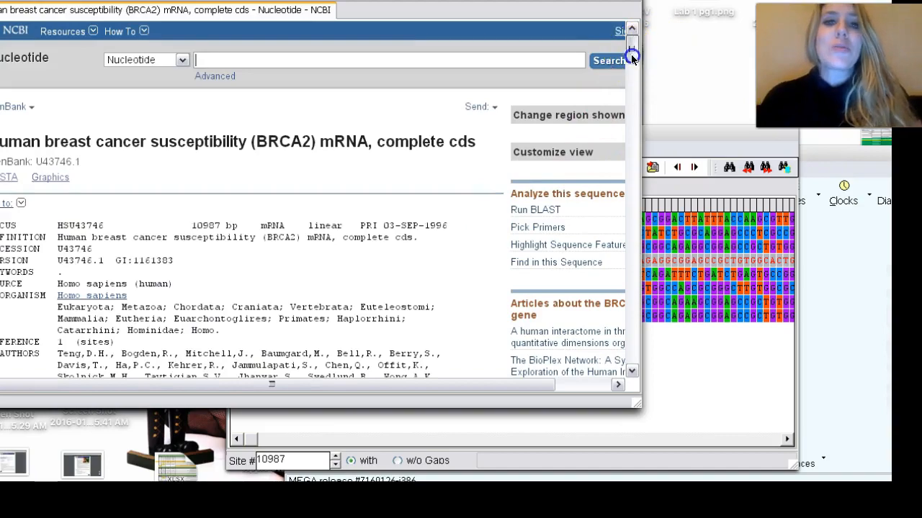
{"action": "scroll", "scroll_direction": "down", "scroll_amount": 3}
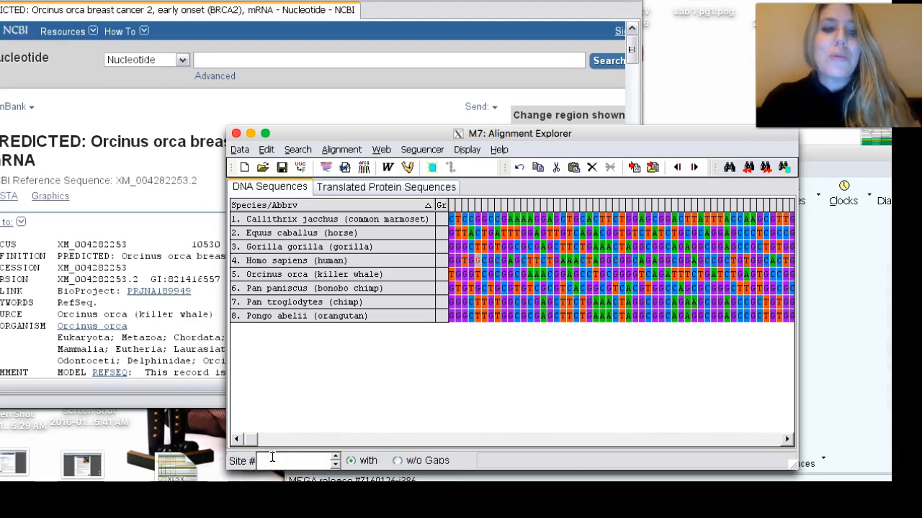
Step: Jump the alignment view to site 220 via the Site # box
{"action": "type", "text": "220"}
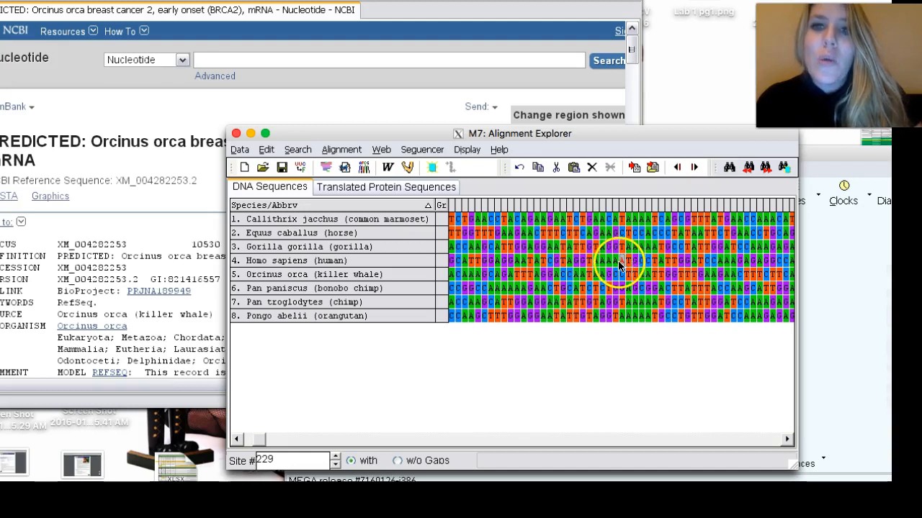
{"action": "left_click", "coordinate": [618, 261]}
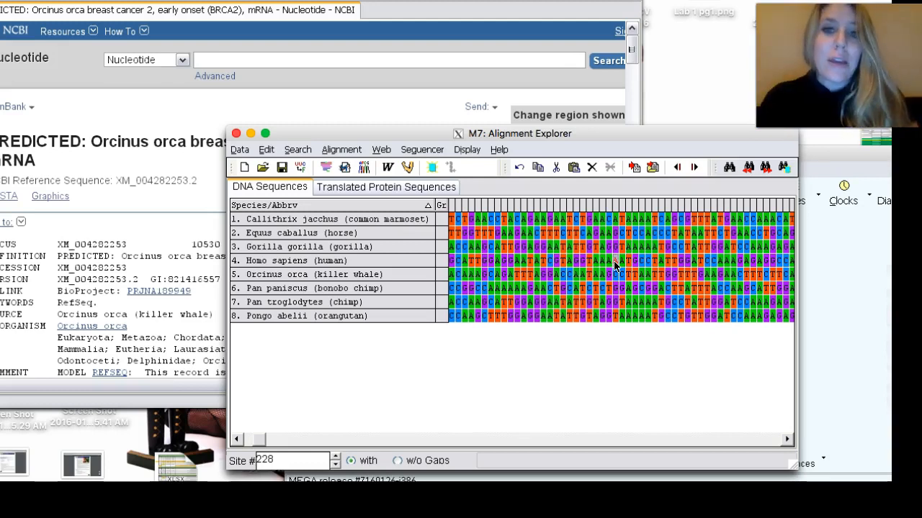
{"action": "mouse_move", "coordinate": [388, 341]}
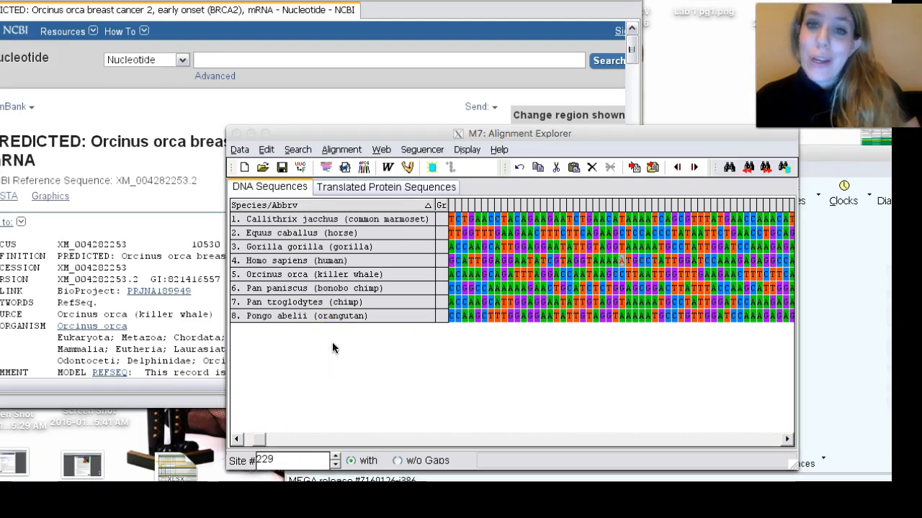
{"action": "mouse_move", "coordinate": [622, 262]}
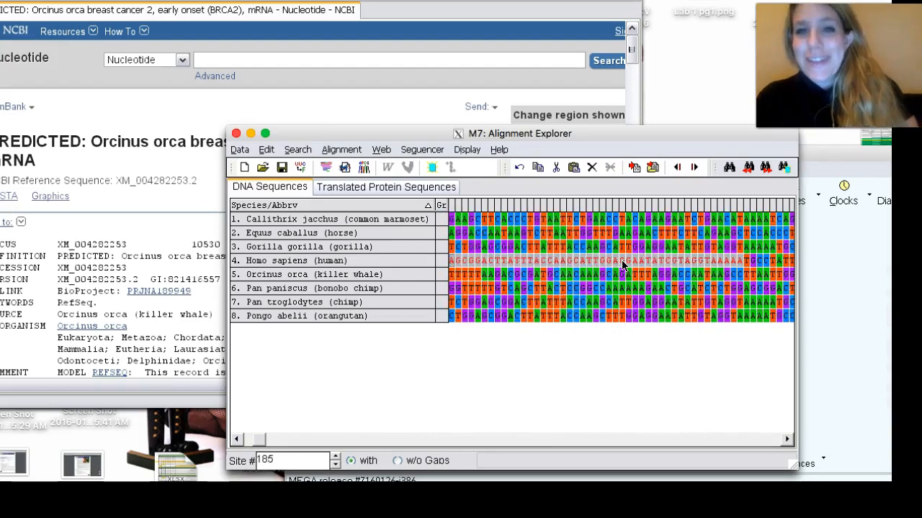
{"action": "scroll", "scroll_direction": "left", "scroll_amount": 3}
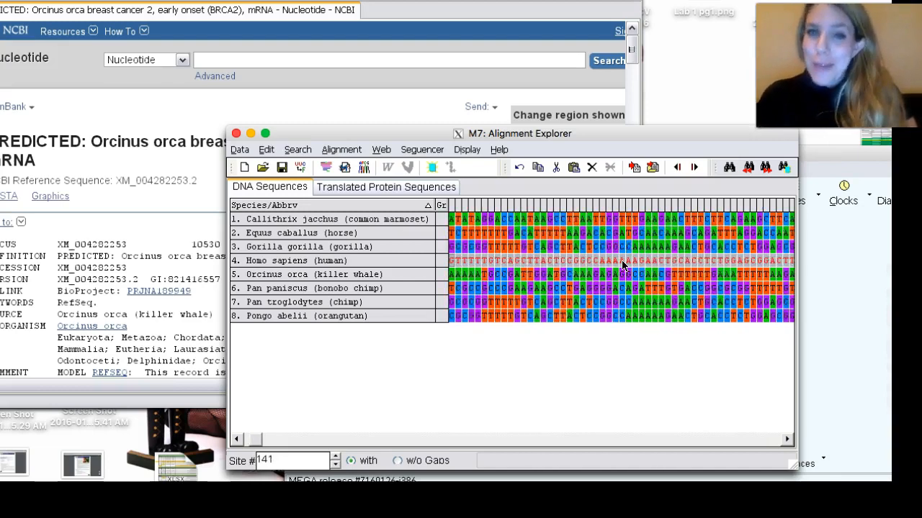
{"action": "scroll", "scroll_direction": "left", "scroll_amount": 3}
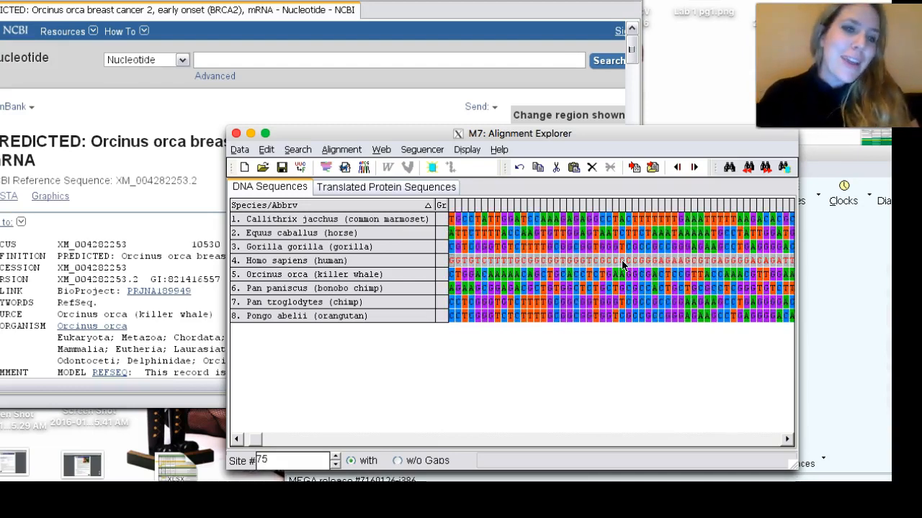
{"action": "scroll", "scroll_direction": "left", "scroll_amount": 3}
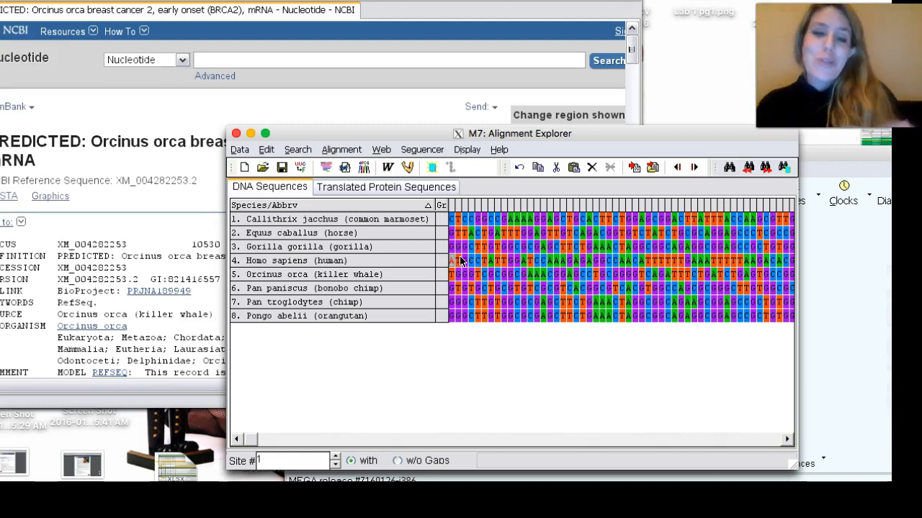
{"action": "mouse_move", "coordinate": [447, 269]}
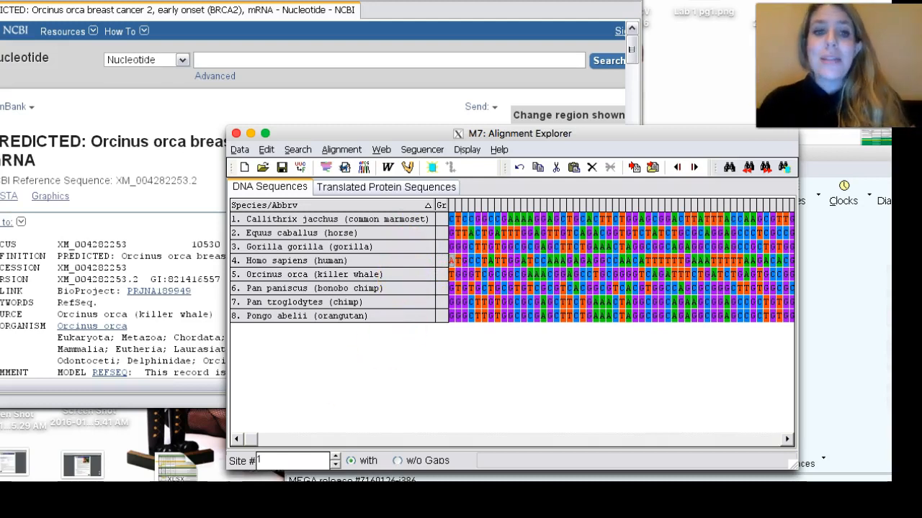
{"action": "mouse_move", "coordinate": [452, 279]}
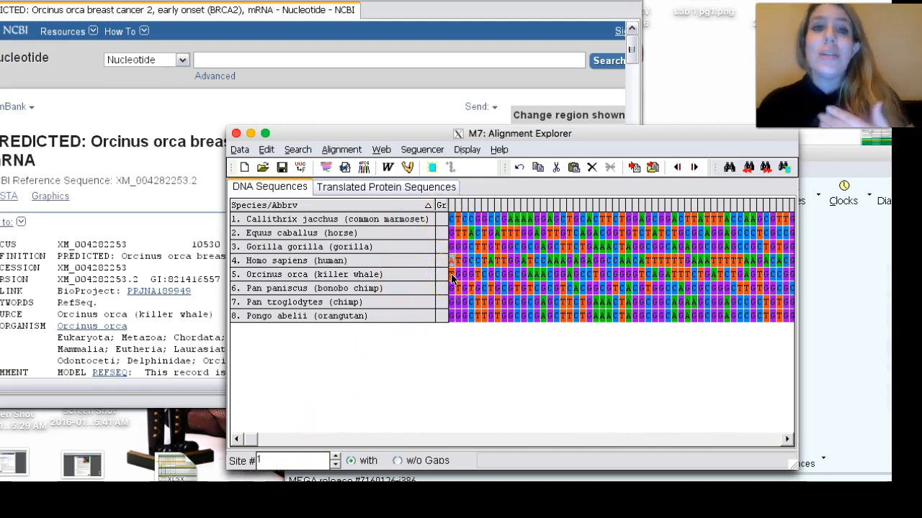
{"action": "mouse_move", "coordinate": [415, 280]}
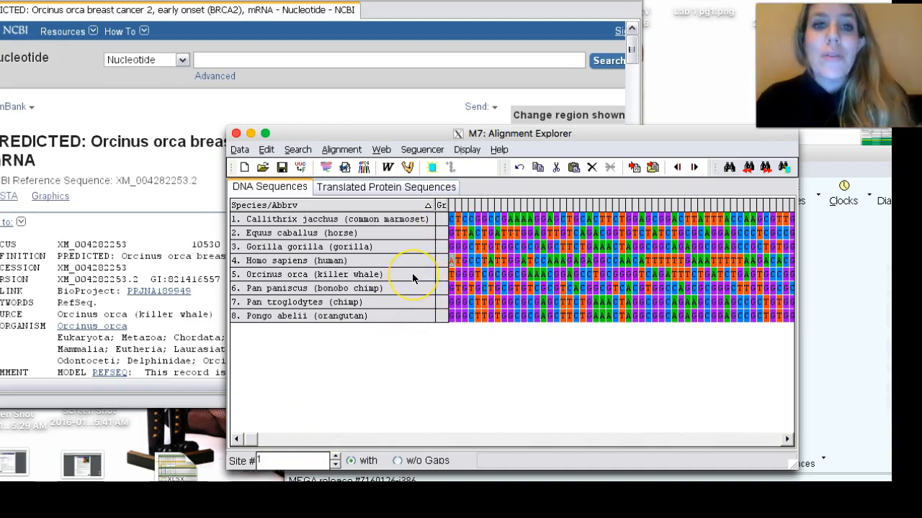
Step: Bring up the context menu for the Orcinus orca (killer whale) sequence row
{"action": "right_click", "coordinate": [411, 276]}
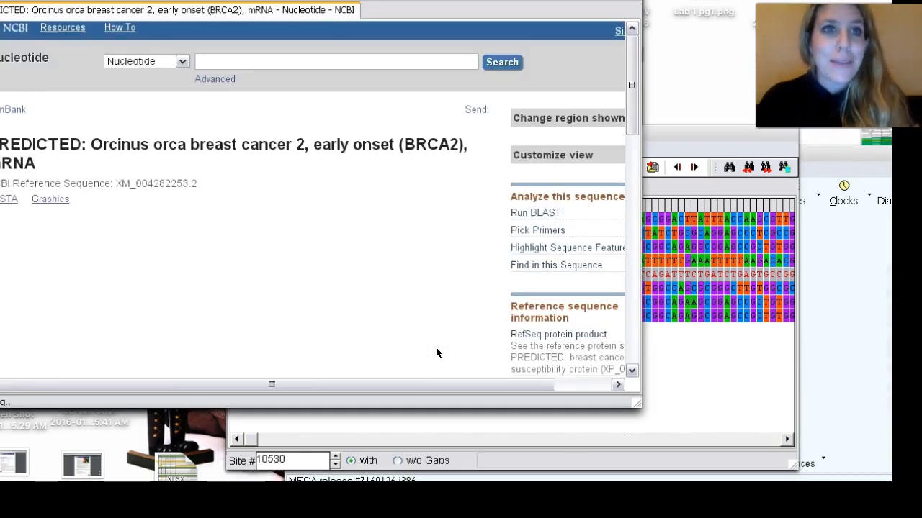
Step: Scroll the Orcinus orca BRCA2 NCBI record down to its FEATURES annotations
{"action": "scroll", "scroll_direction": "down", "scroll_amount": 3}
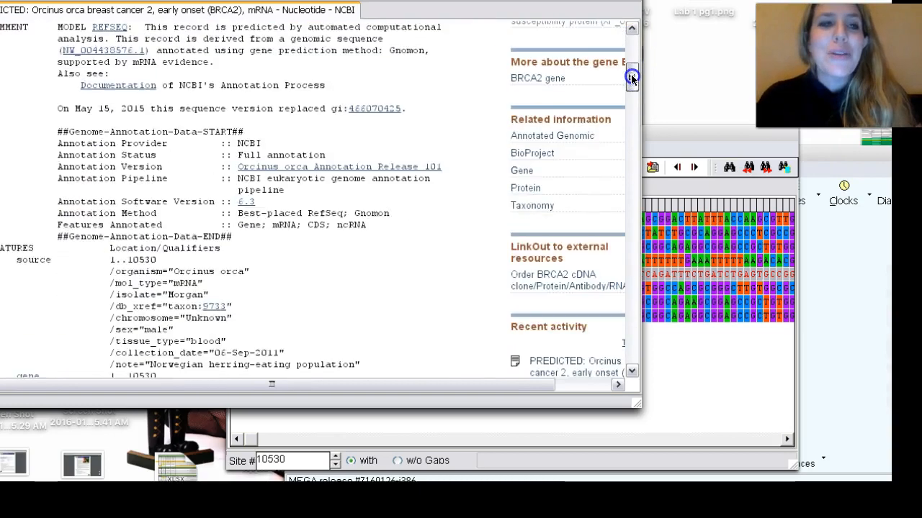
{"action": "scroll", "scroll_direction": "down", "scroll_amount": 3}
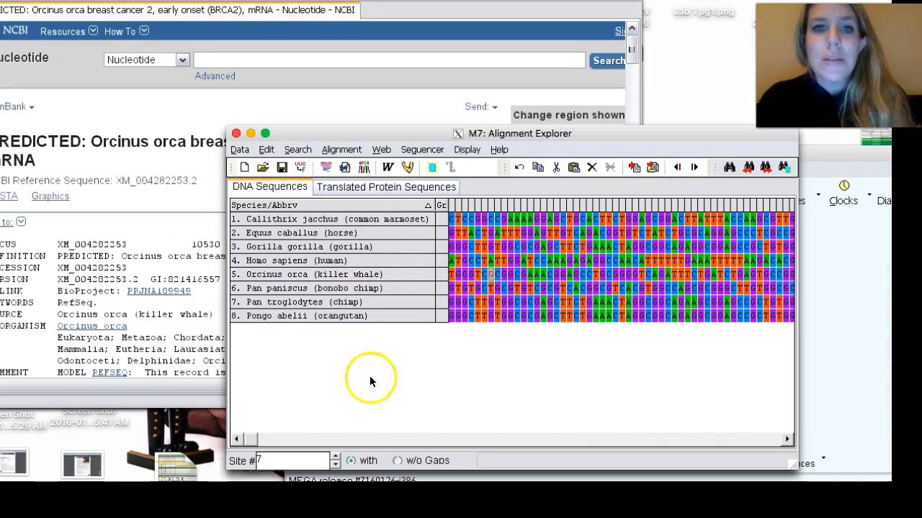
{"action": "left_click", "coordinate": [288, 461]}
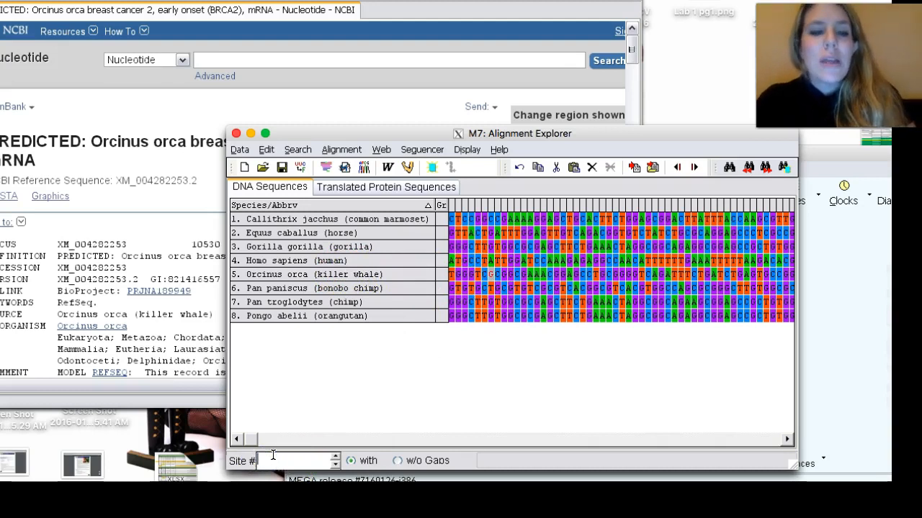
{"action": "type", "text": "145"}
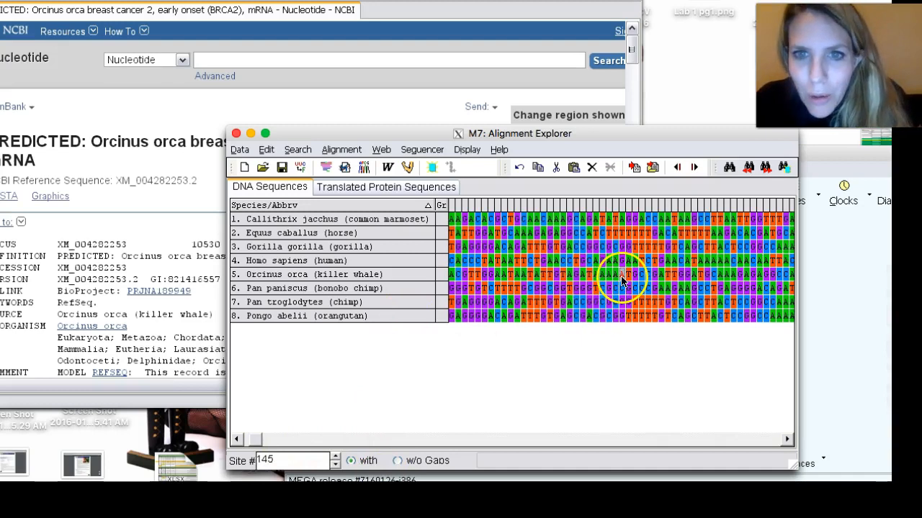
{"action": "mouse_move", "coordinate": [622, 280]}
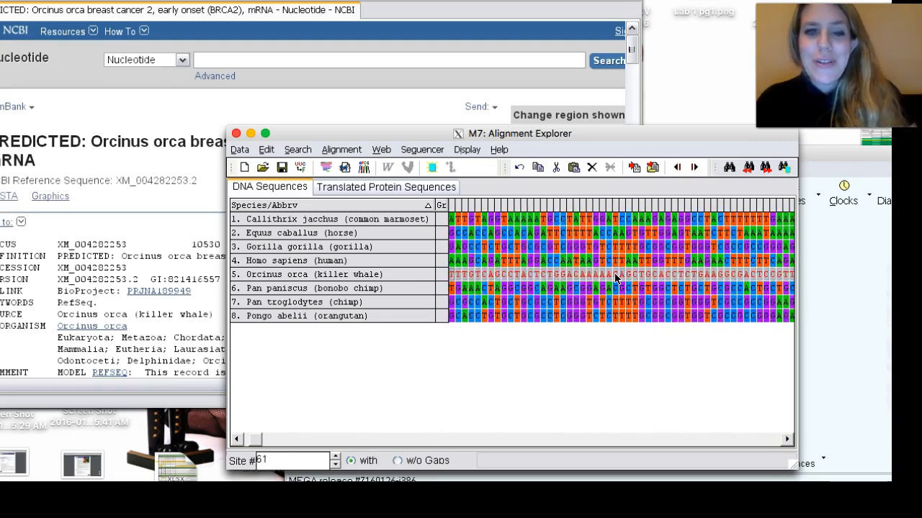
{"action": "scroll", "scroll_direction": "left", "scroll_amount": 3}
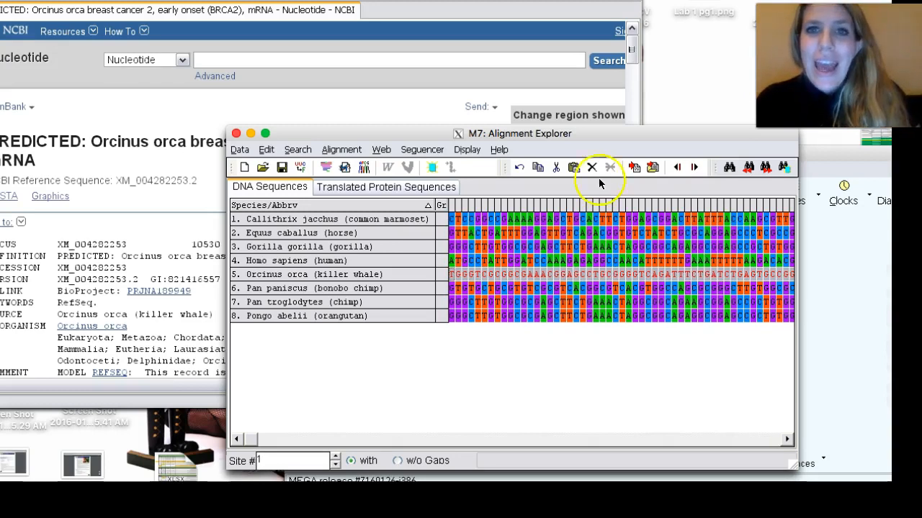
{"action": "mouse_move", "coordinate": [556, 167]}
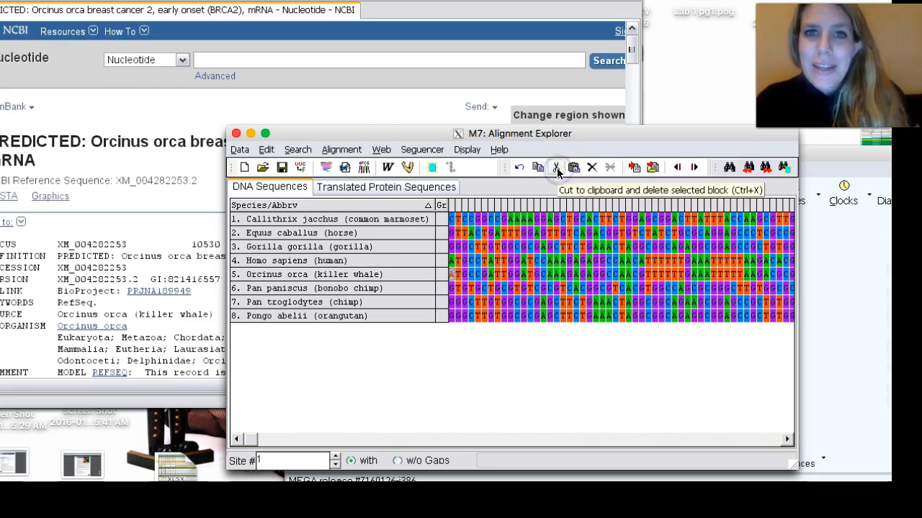
{"action": "mouse_move", "coordinate": [458, 277]}
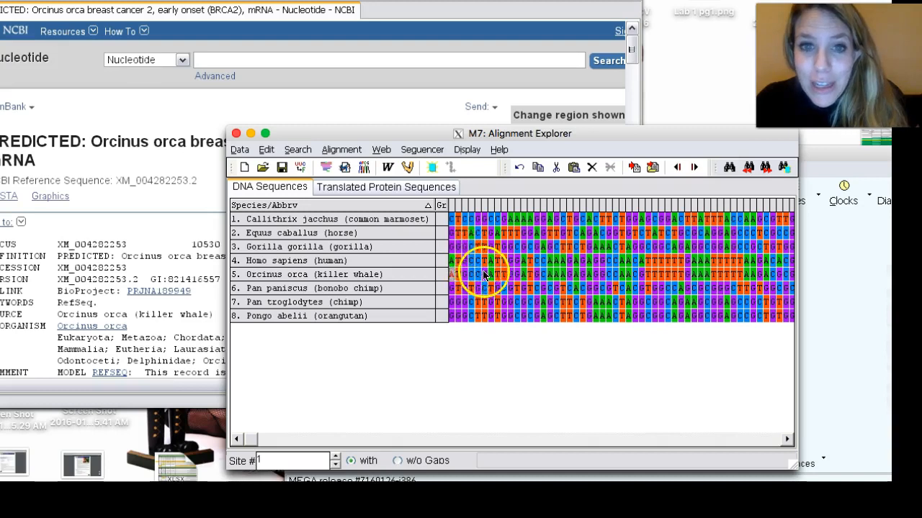
{"action": "mouse_move", "coordinate": [587, 271]}
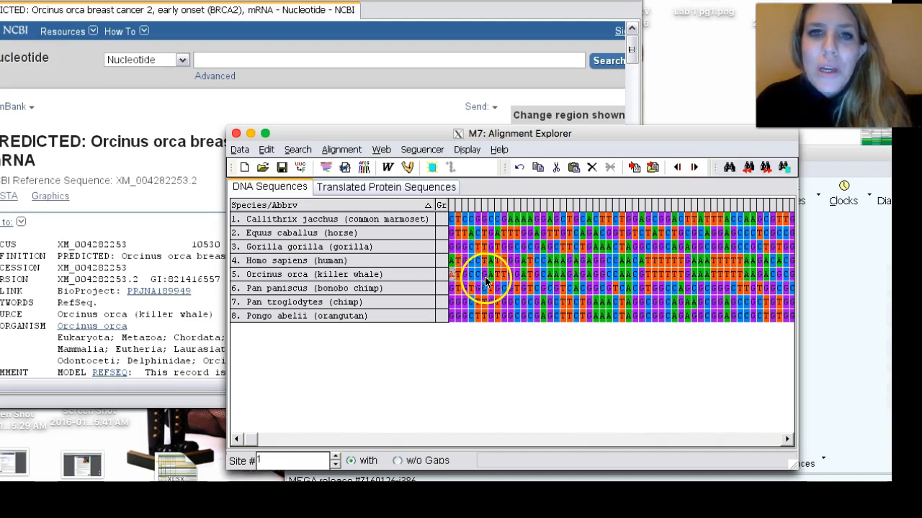
{"action": "mouse_move", "coordinate": [531, 272]}
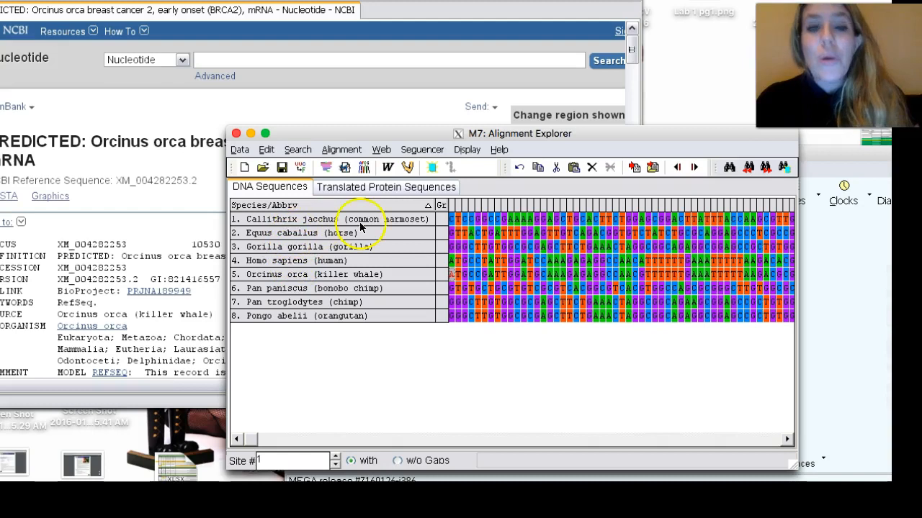
{"action": "mouse_move", "coordinate": [400, 230]}
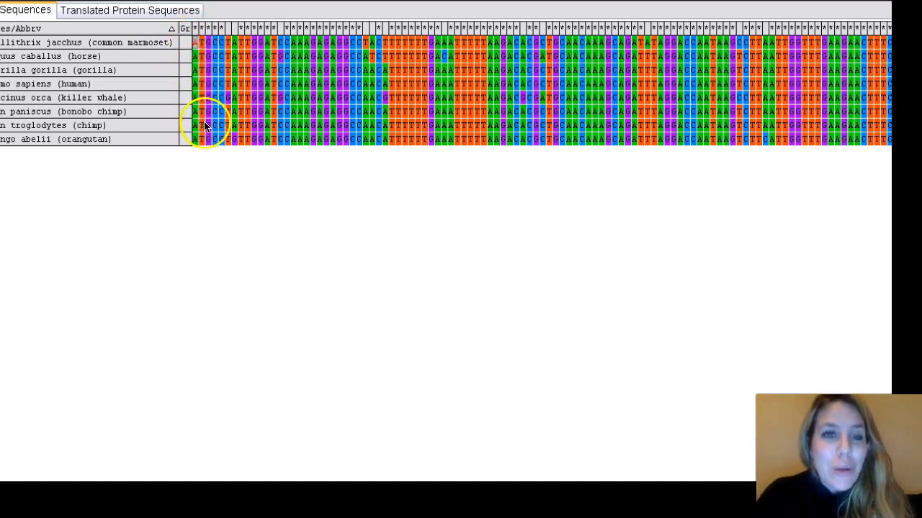
{"action": "mouse_move", "coordinate": [521, 40]}
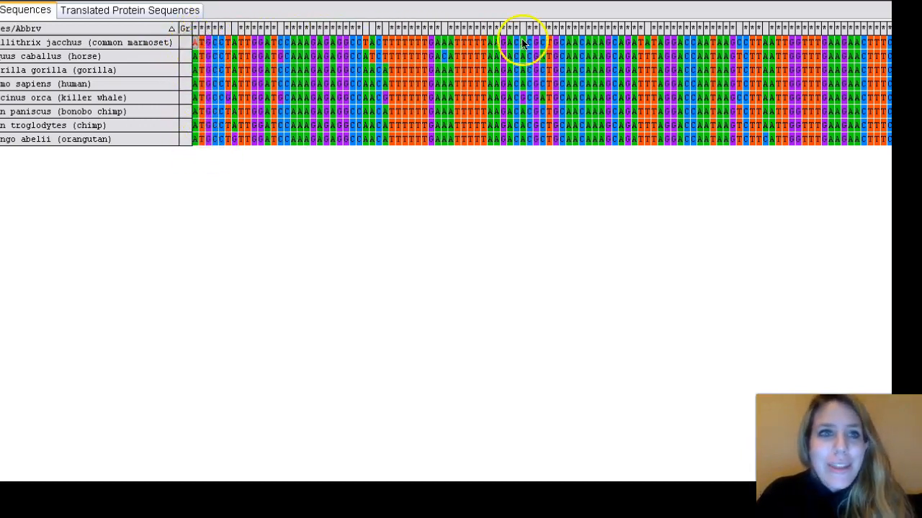
{"action": "mouse_move", "coordinate": [26, 90]}
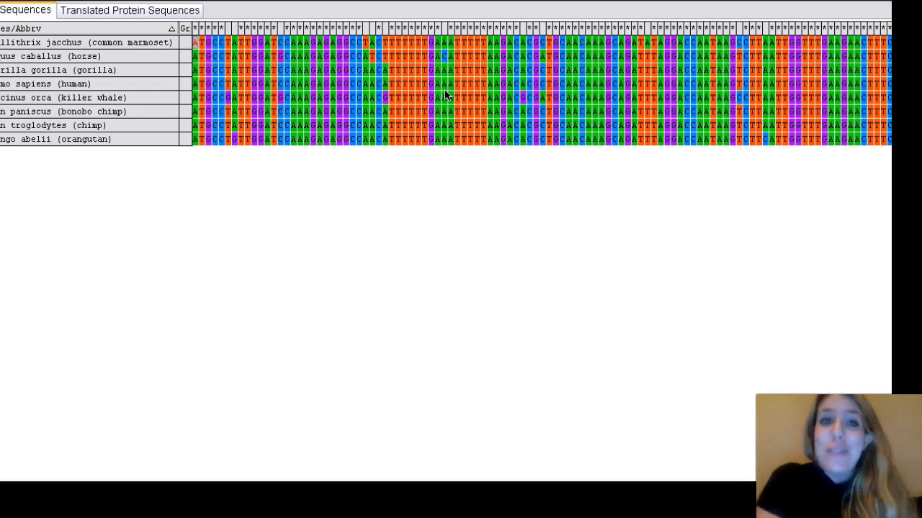
{"action": "mouse_move", "coordinate": [115, 44]}
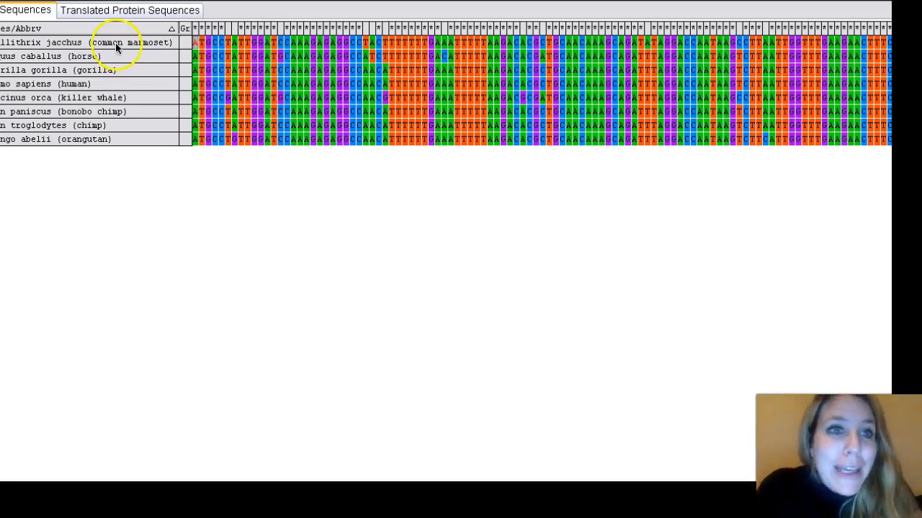
{"action": "mouse_move", "coordinate": [69, 141]}
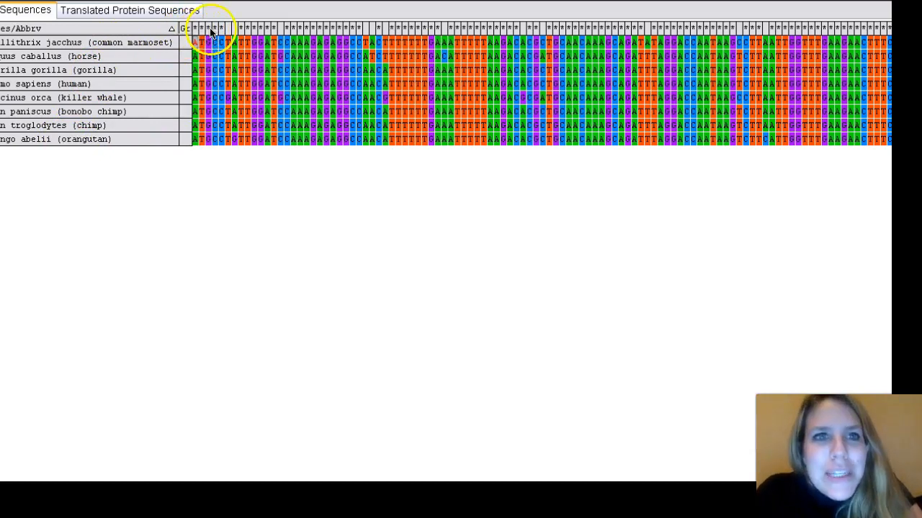
{"action": "mouse_move", "coordinate": [245, 40]}
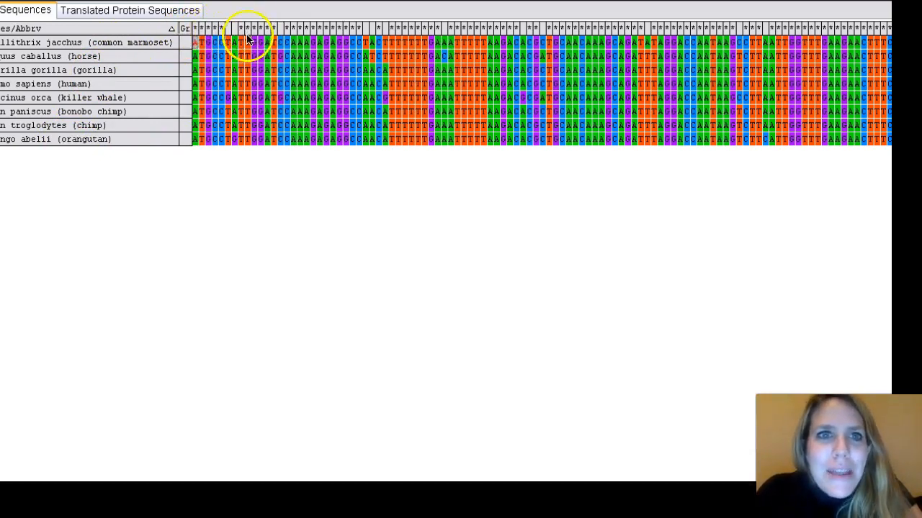
{"action": "mouse_move", "coordinate": [245, 130]}
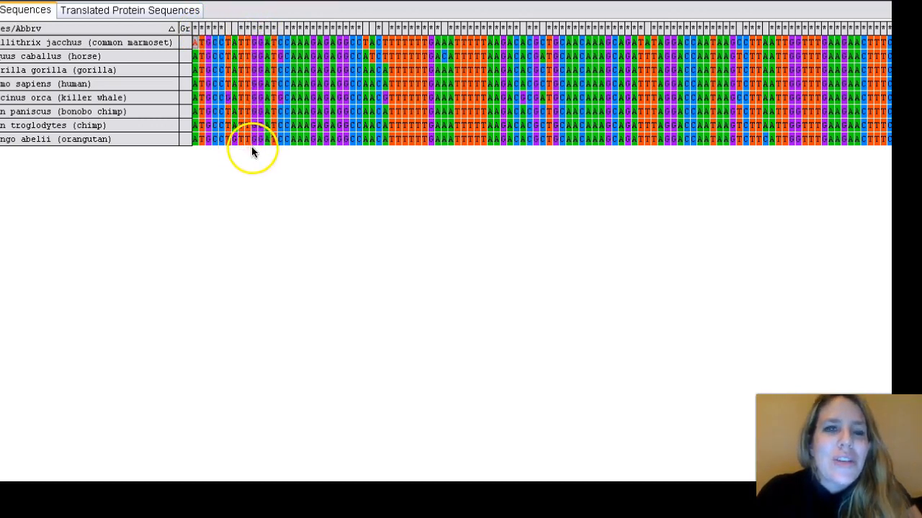
{"action": "mouse_move", "coordinate": [237, 38]}
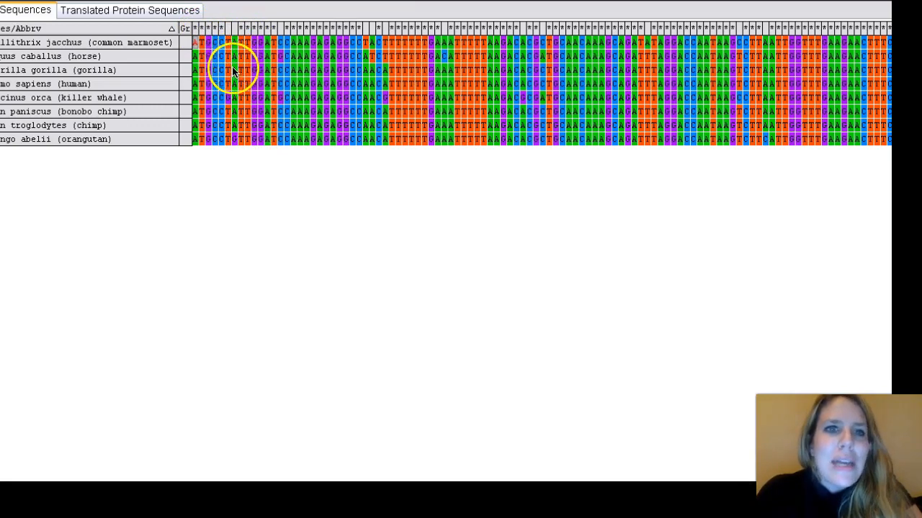
{"action": "mouse_move", "coordinate": [233, 112]}
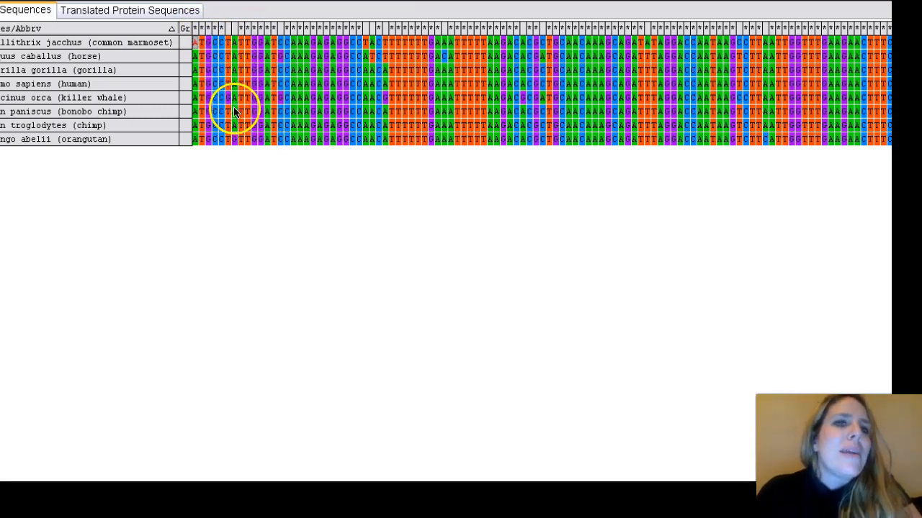
{"action": "mouse_move", "coordinate": [233, 147]}
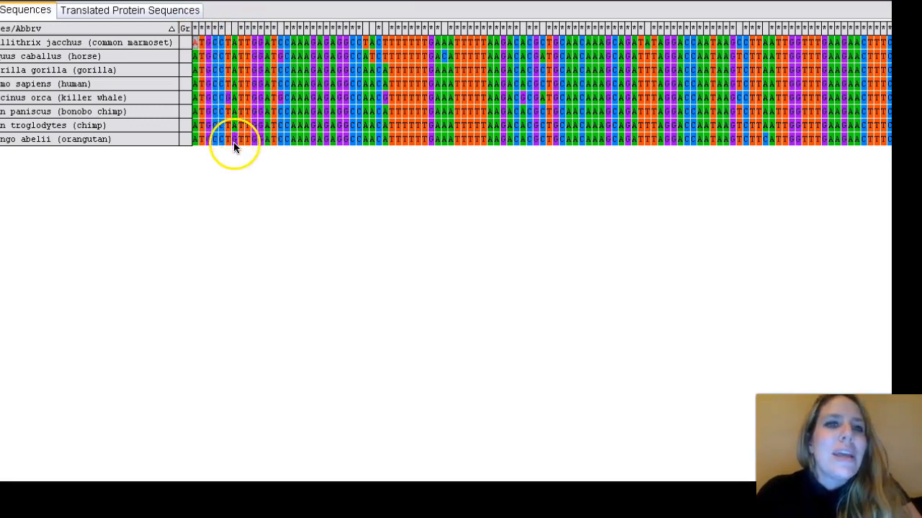
{"action": "mouse_move", "coordinate": [237, 151]}
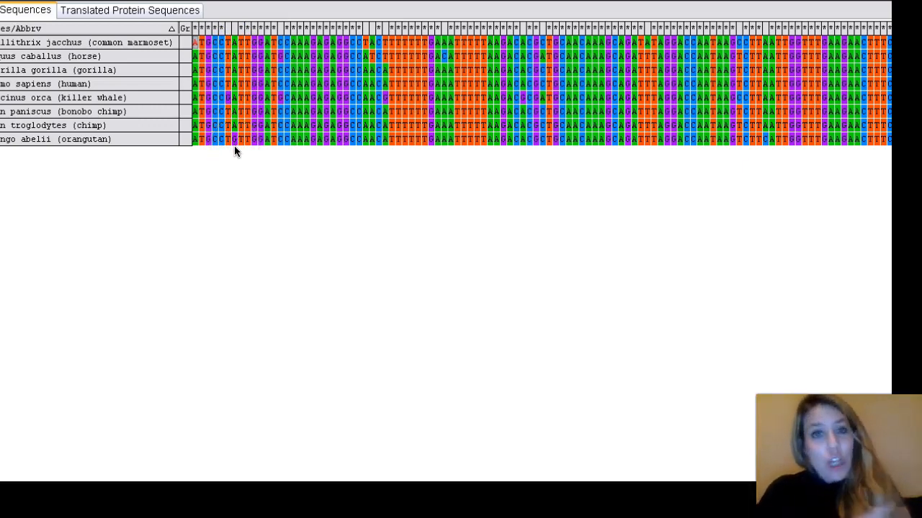
{"action": "mouse_move", "coordinate": [234, 147]}
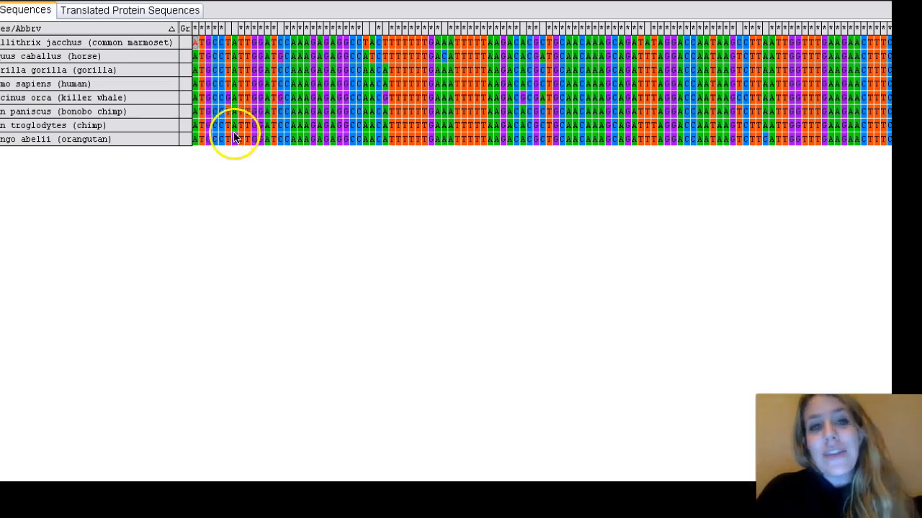
{"action": "mouse_move", "coordinate": [231, 35]}
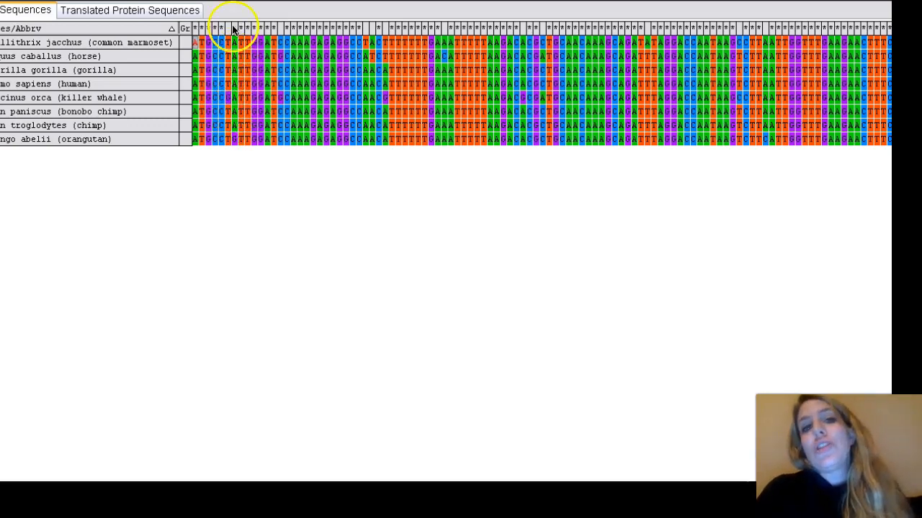
{"action": "mouse_move", "coordinate": [242, 147]}
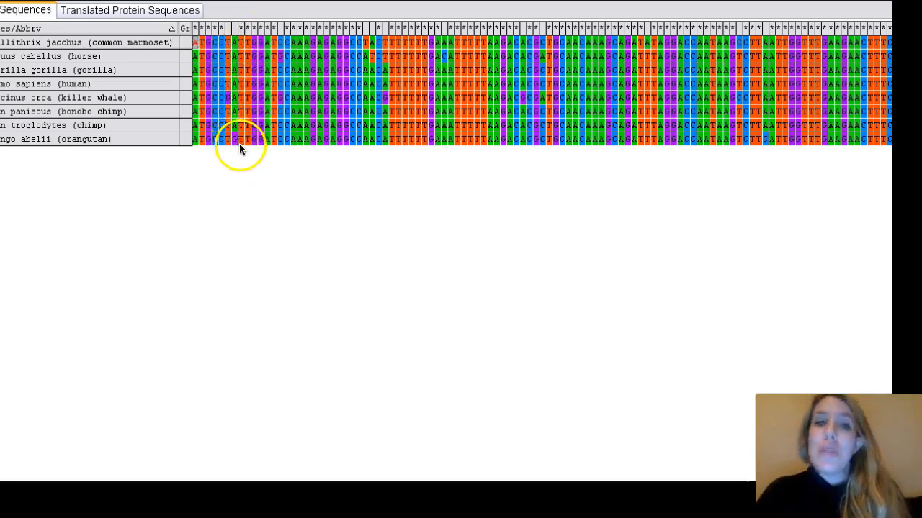
{"action": "mouse_move", "coordinate": [282, 153]}
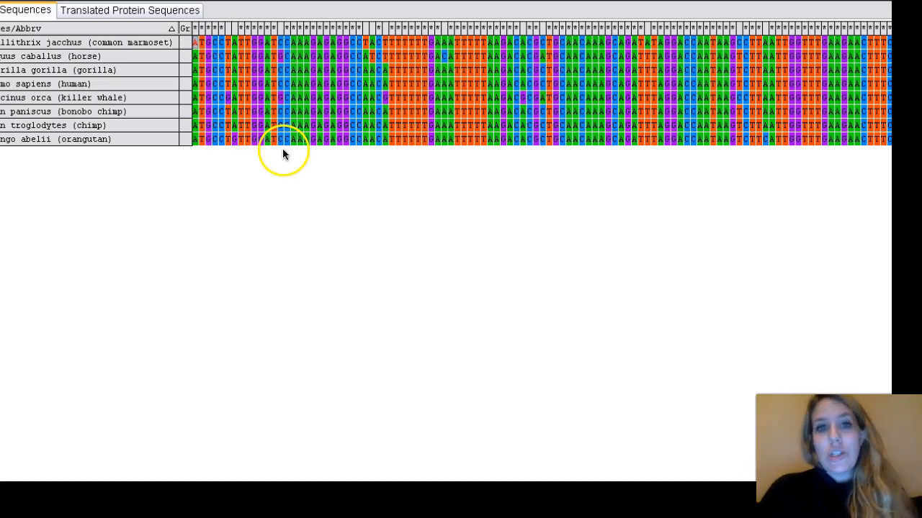
{"action": "mouse_move", "coordinate": [352, 82]}
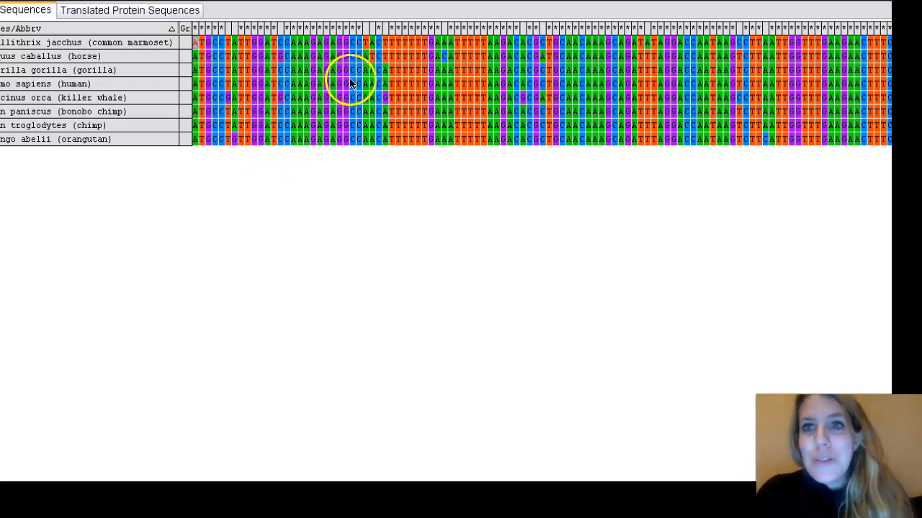
{"action": "mouse_move", "coordinate": [547, 108]}
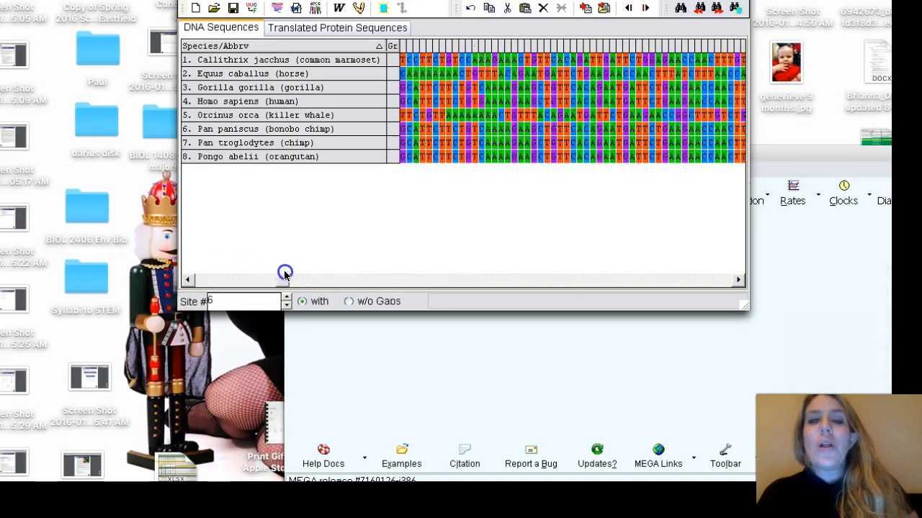
Step: Drag the horizontal scrollbar toward the end of the aligned sequences
{"action": "left_click_drag", "start_coordinate": [285, 282], "coordinate": [526, 282]}
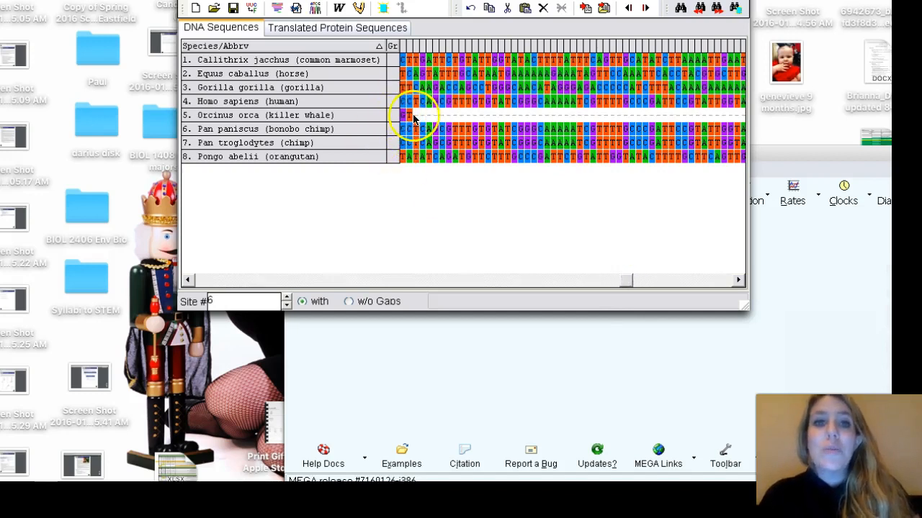
{"action": "mouse_move", "coordinate": [706, 113]}
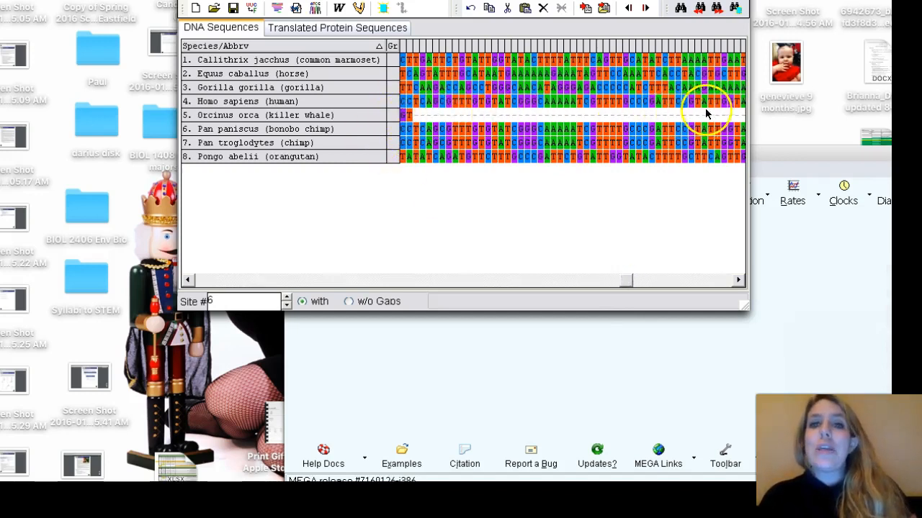
{"action": "mouse_move", "coordinate": [493, 107]}
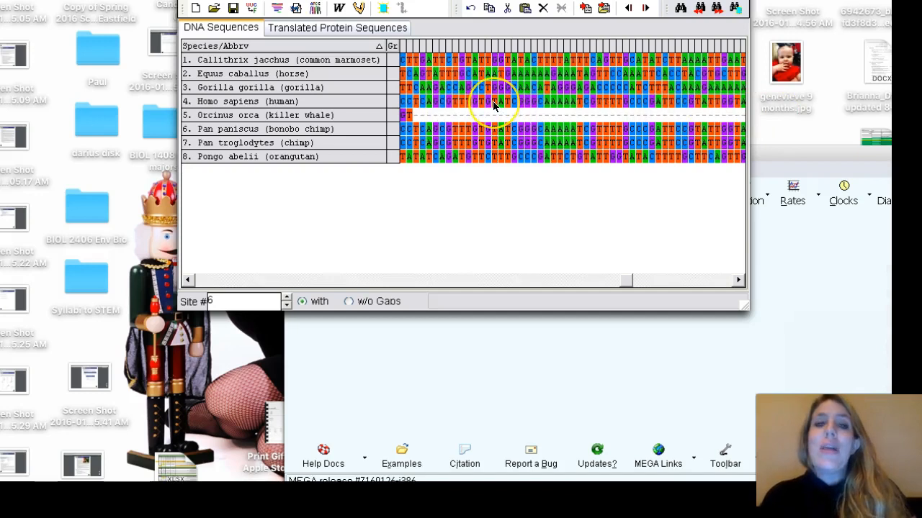